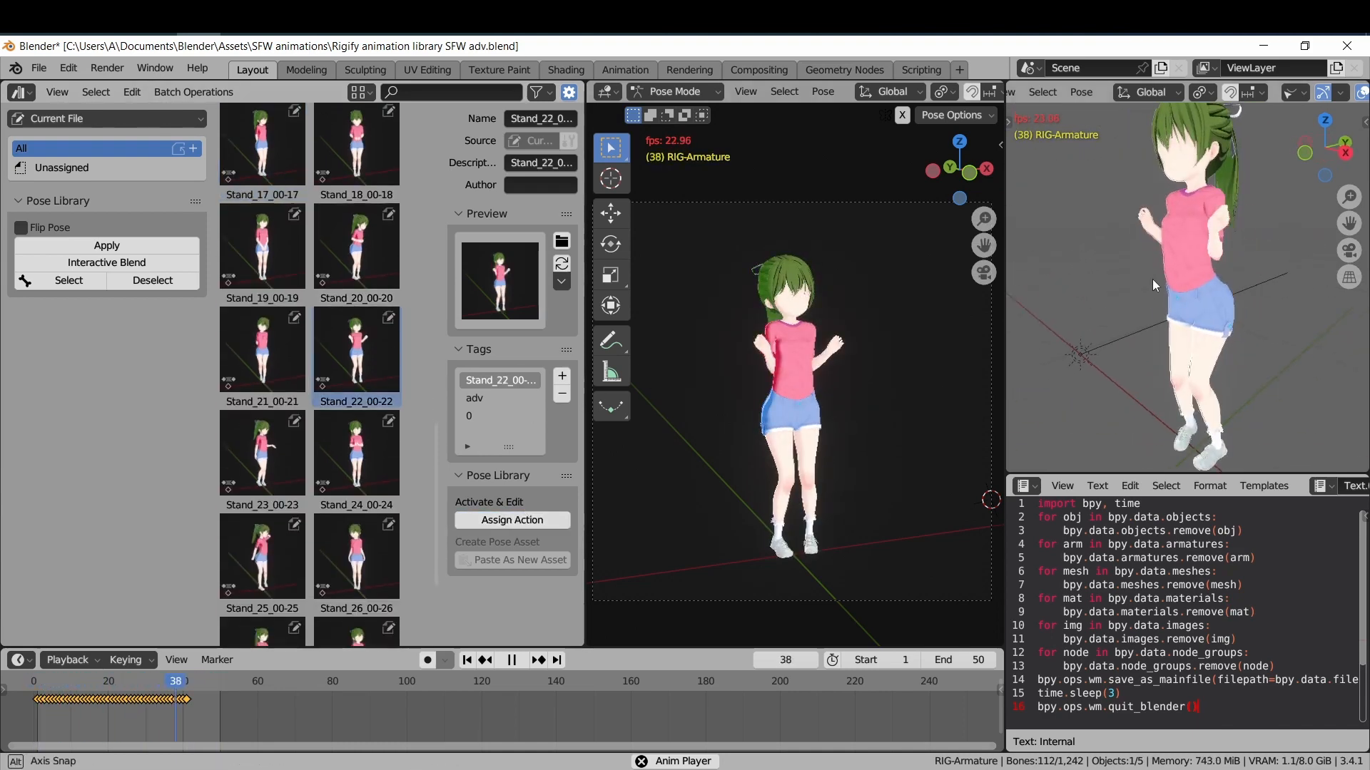
# Open the abdata folder inside Koikatsuu in File Explorer
pyautogui.click(261, 556)
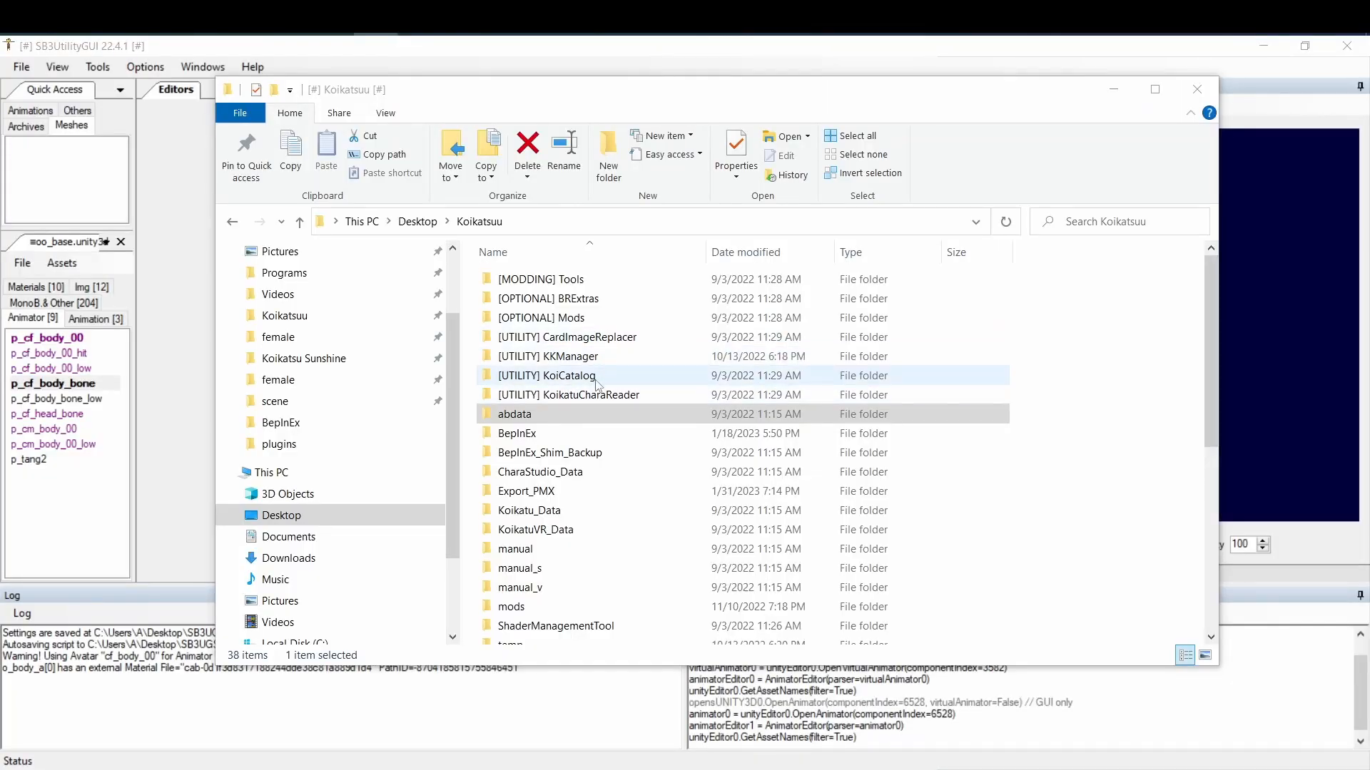
pyautogui.click(515, 413)
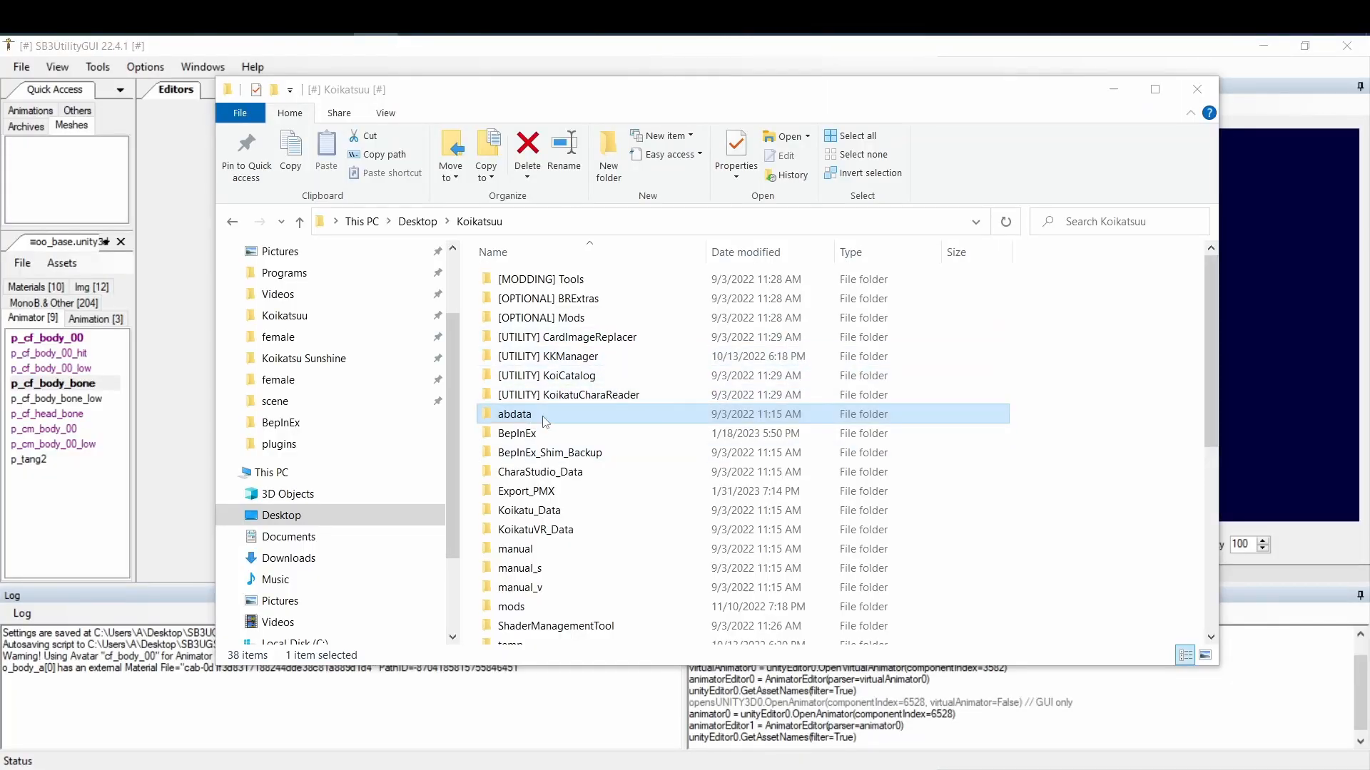
pyautogui.doubleClick(514, 413)
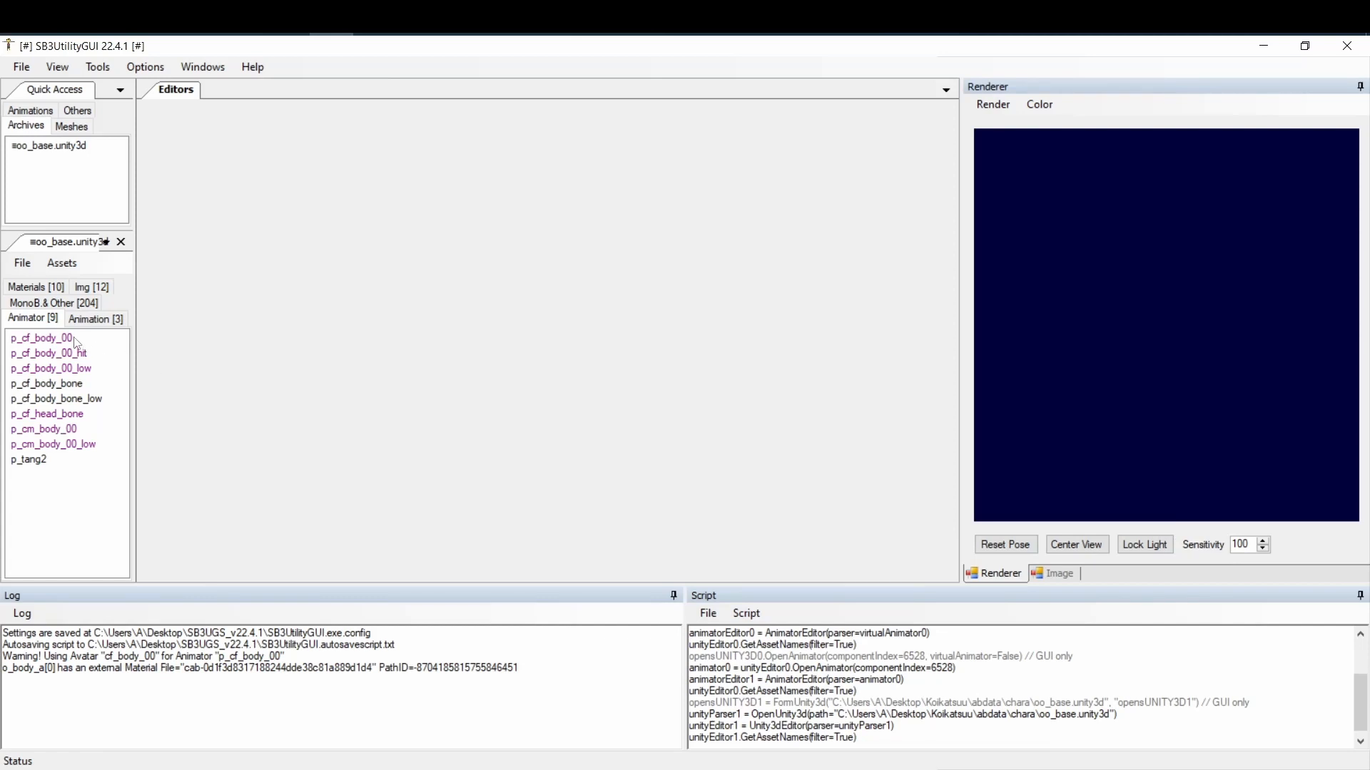
# Open the p_cf_body_00 animator and preview its o_body_a body mesh
pyautogui.doubleClick(40, 338)
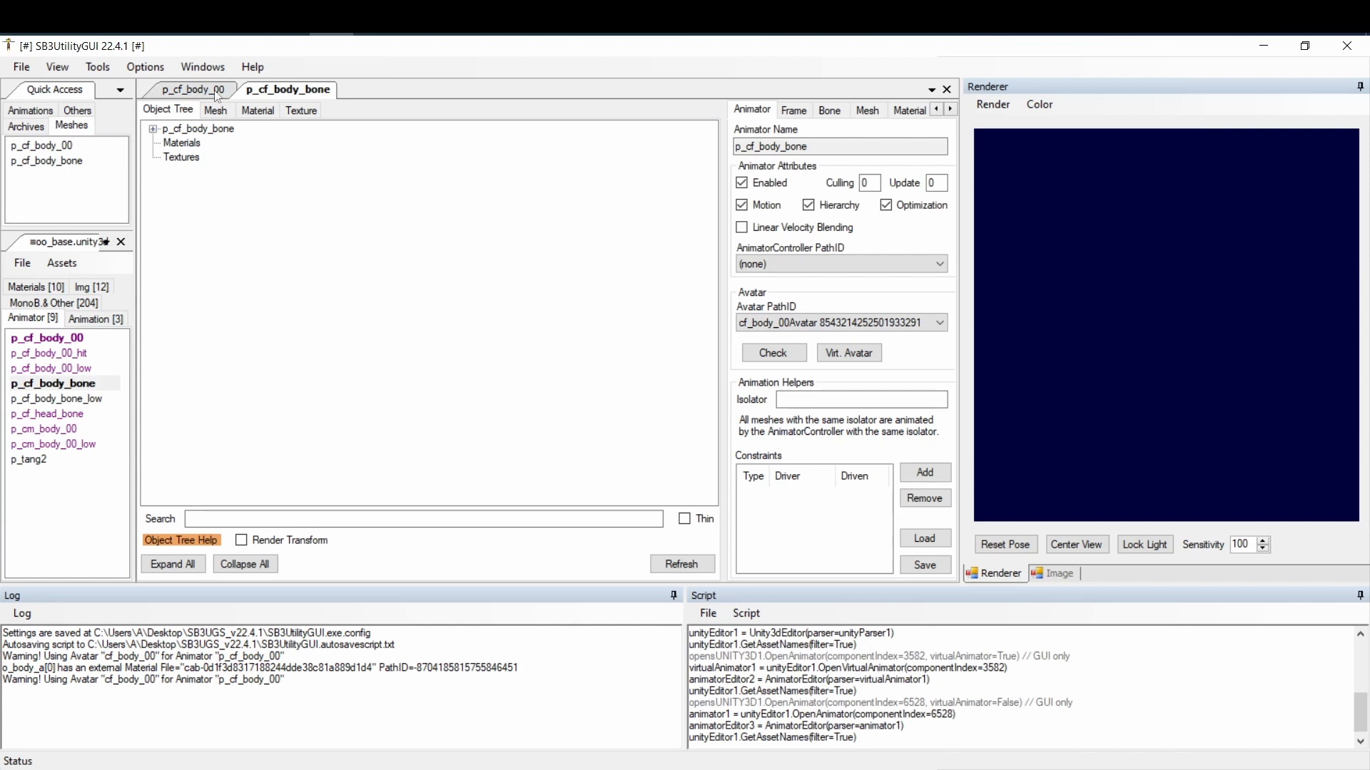
pyautogui.click(192, 89)
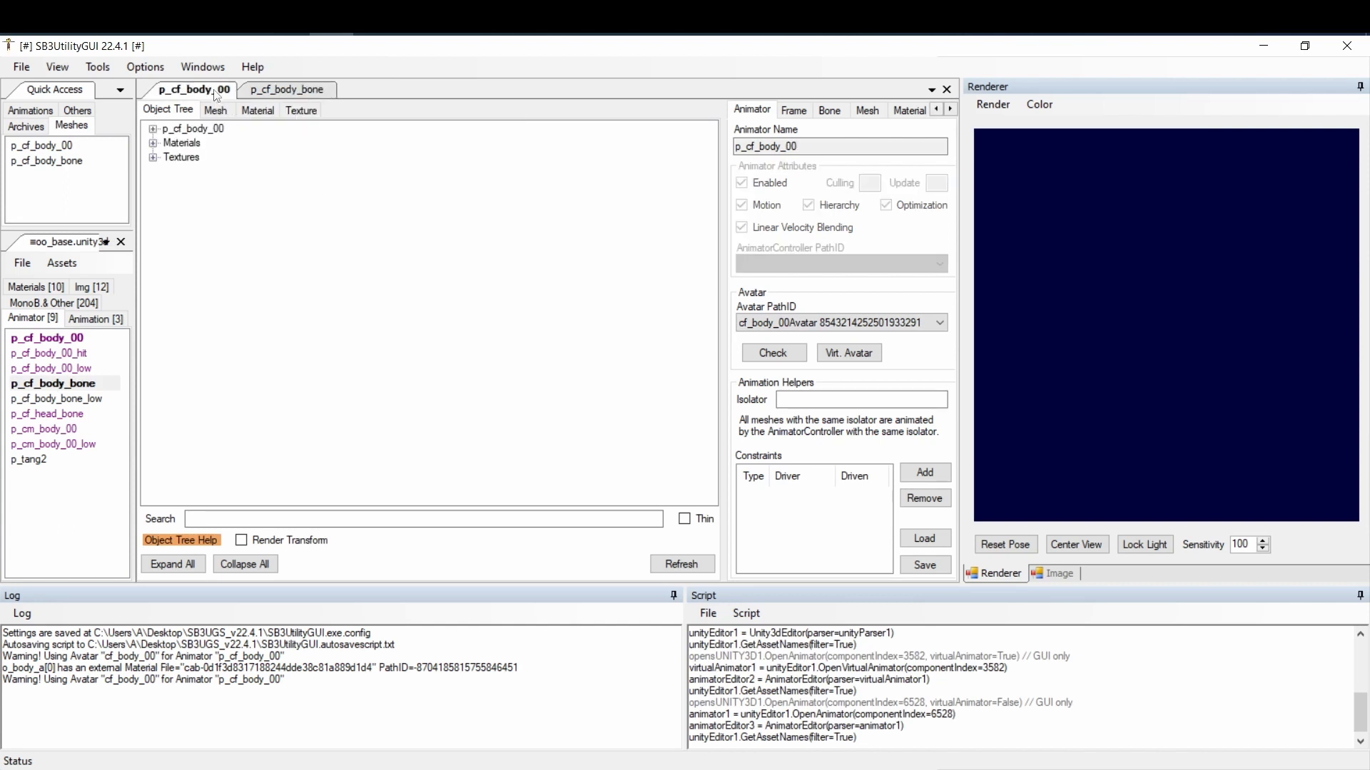
pyautogui.click(215, 110)
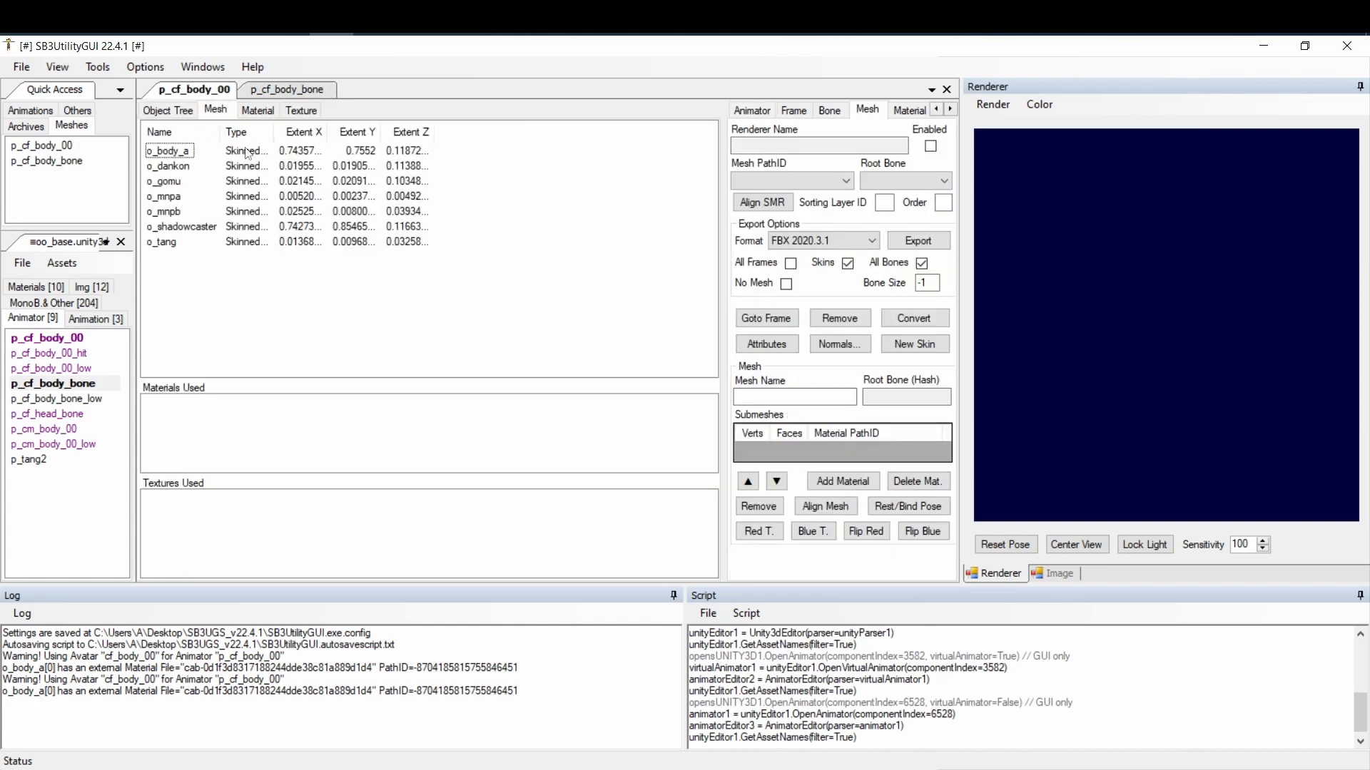
pyautogui.click(168, 150)
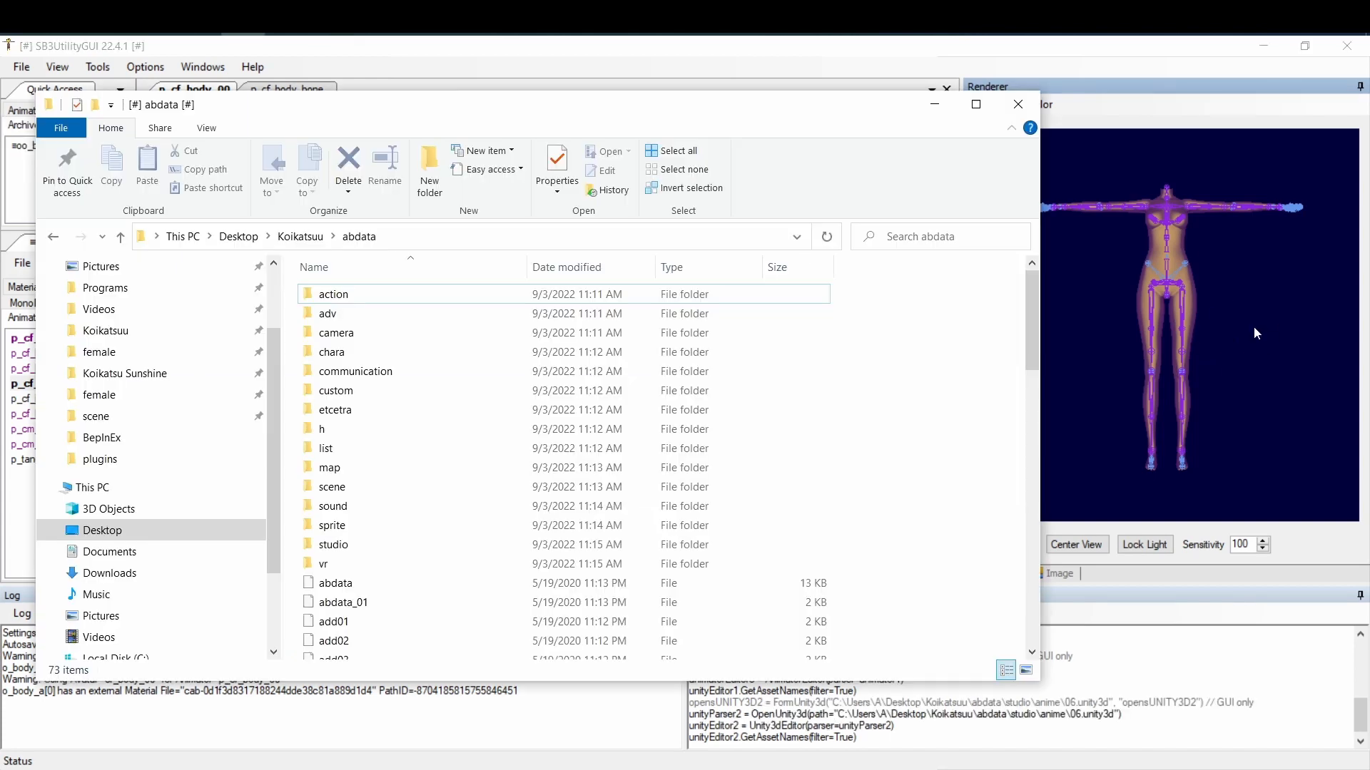
pyautogui.moveTo(1265, 335)
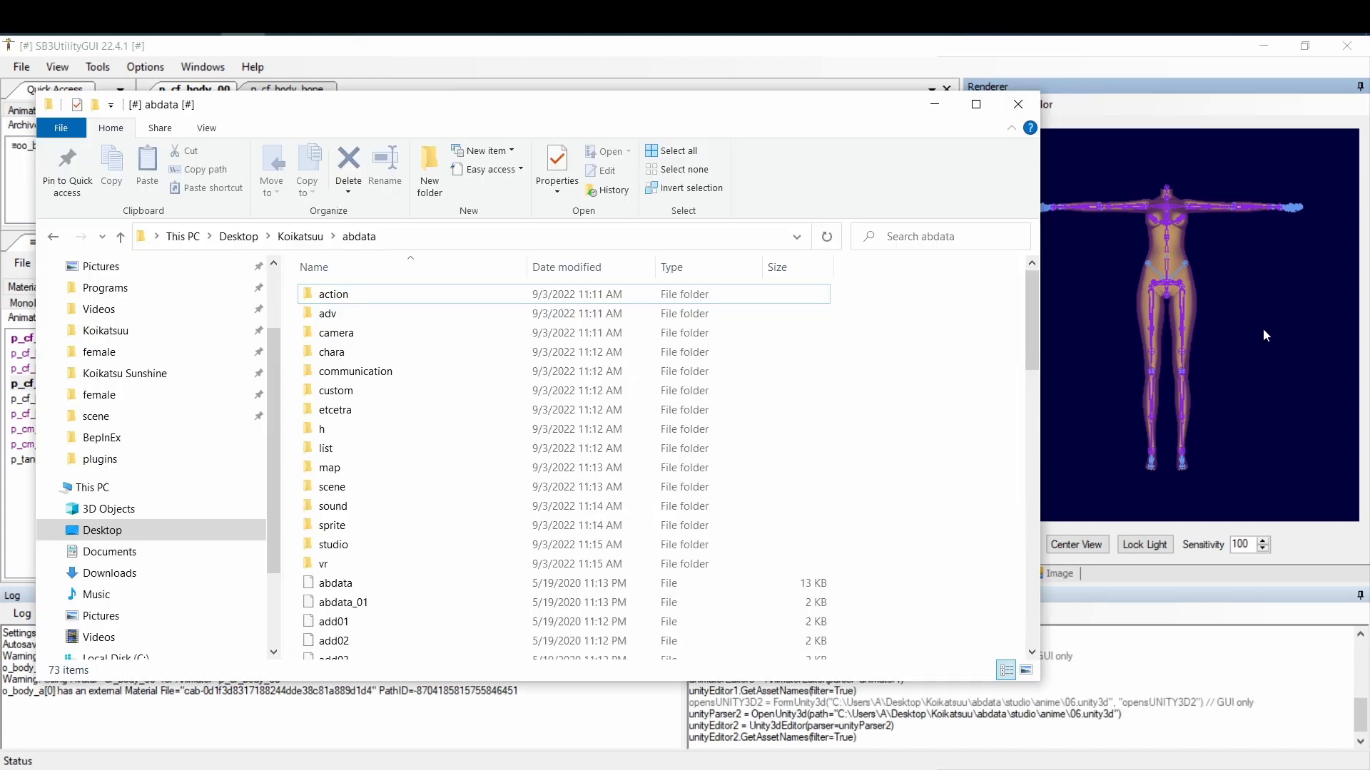
pyautogui.moveTo(1260, 328)
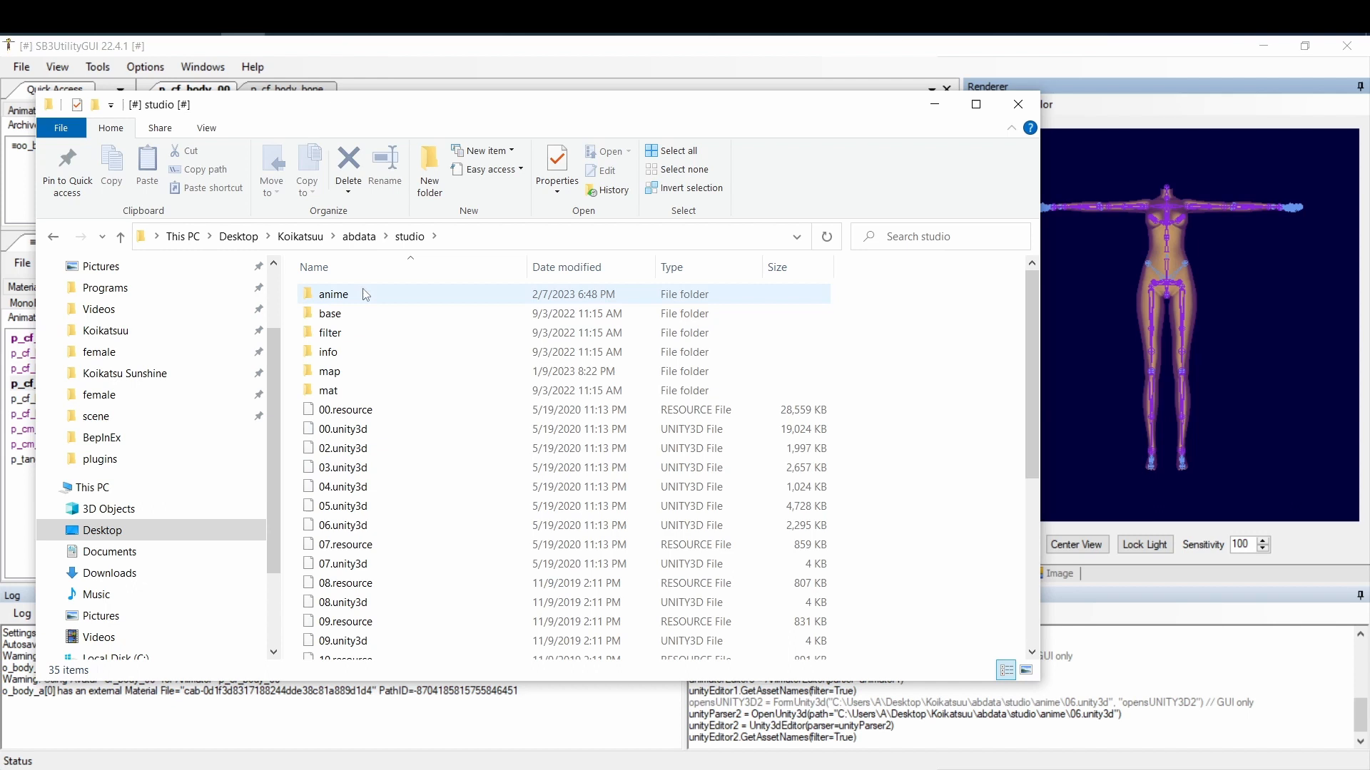
# Open abdata\studio\anime and load 06.unity3d into SB3UtilityGUI
pyautogui.doubleClick(334, 294)
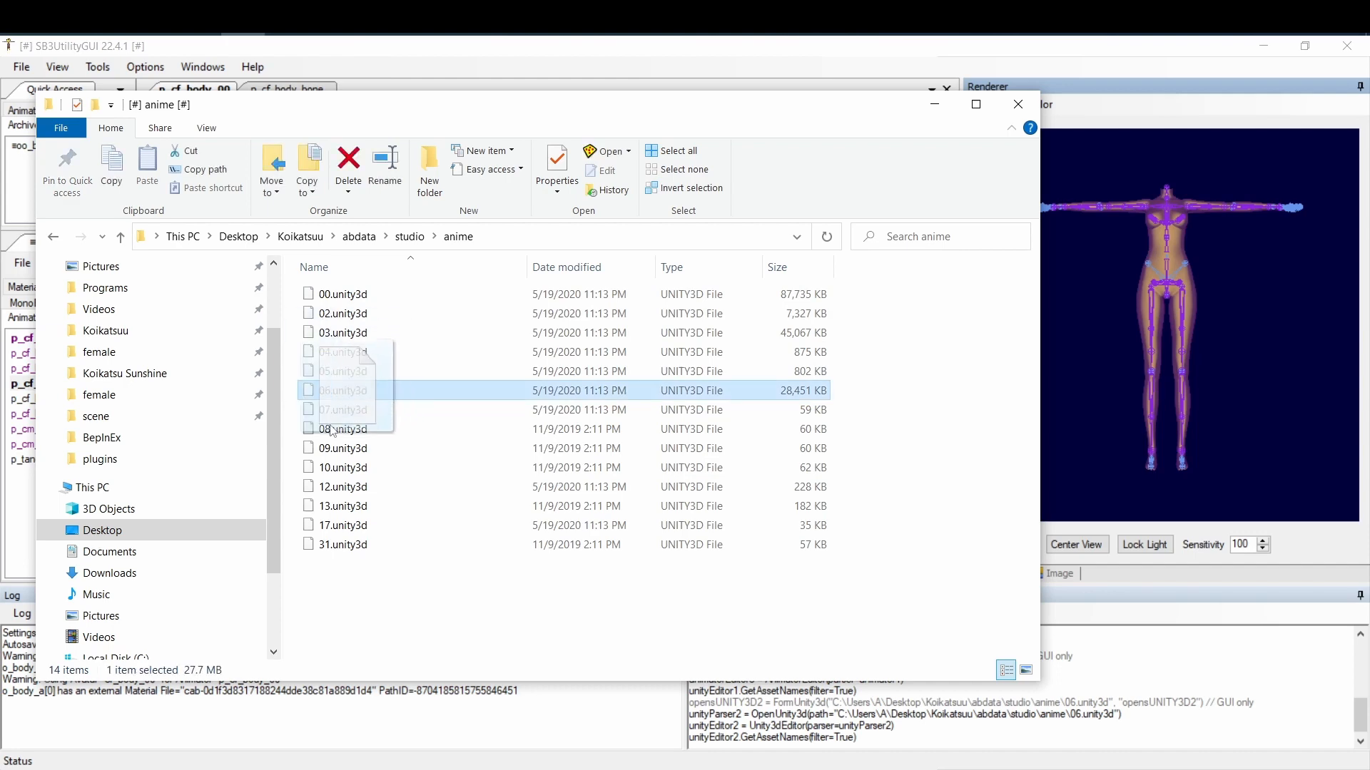
pyautogui.doubleClick(343, 390)
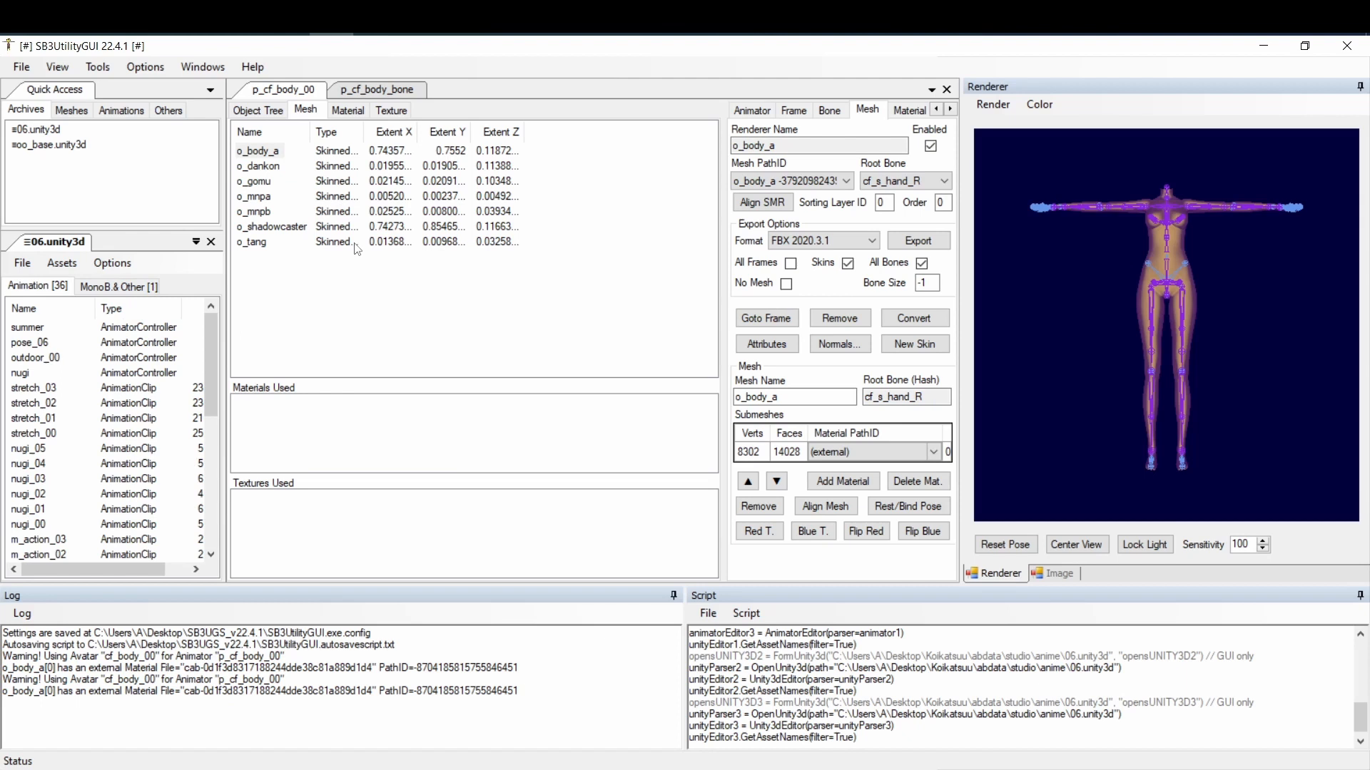
pyautogui.moveTo(186, 377)
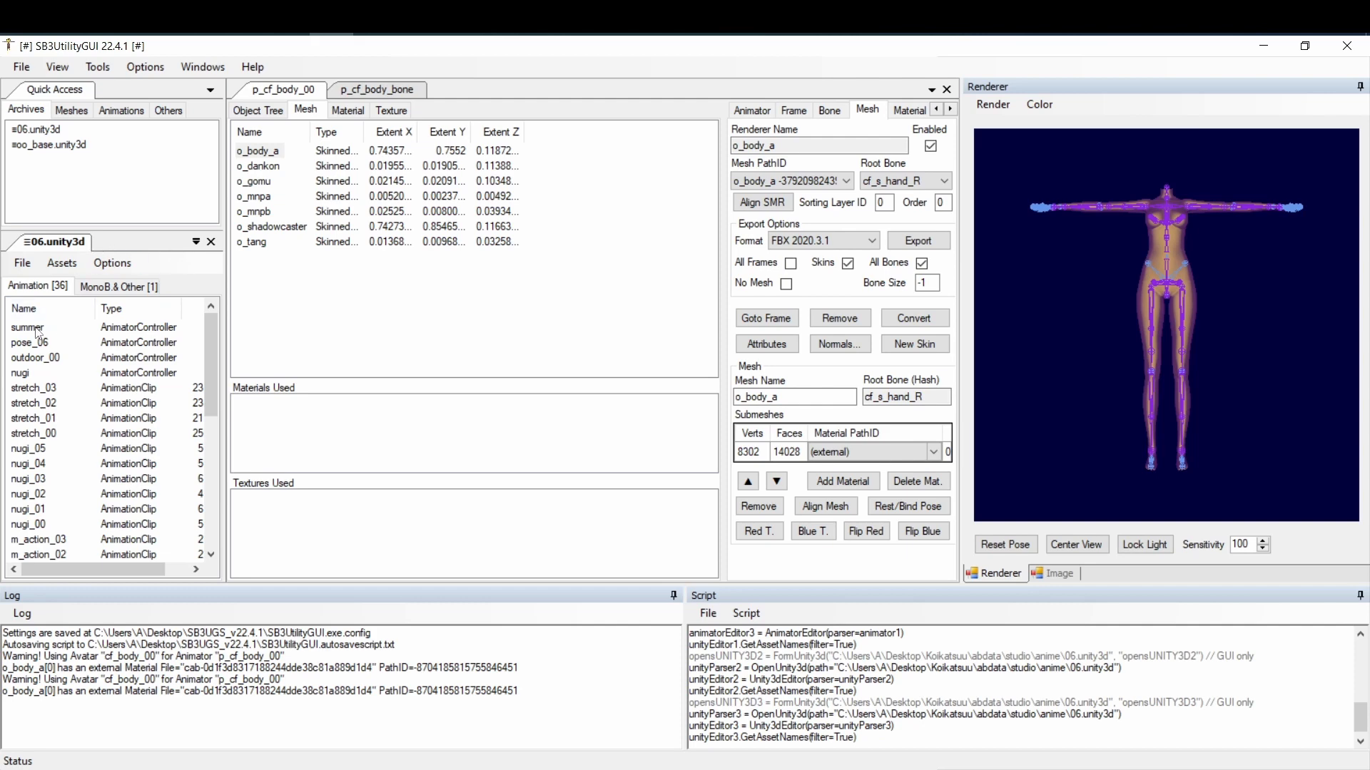
# Open the summer controller, link it to p_cf_body_bone, and play it
pyautogui.click(28, 326)
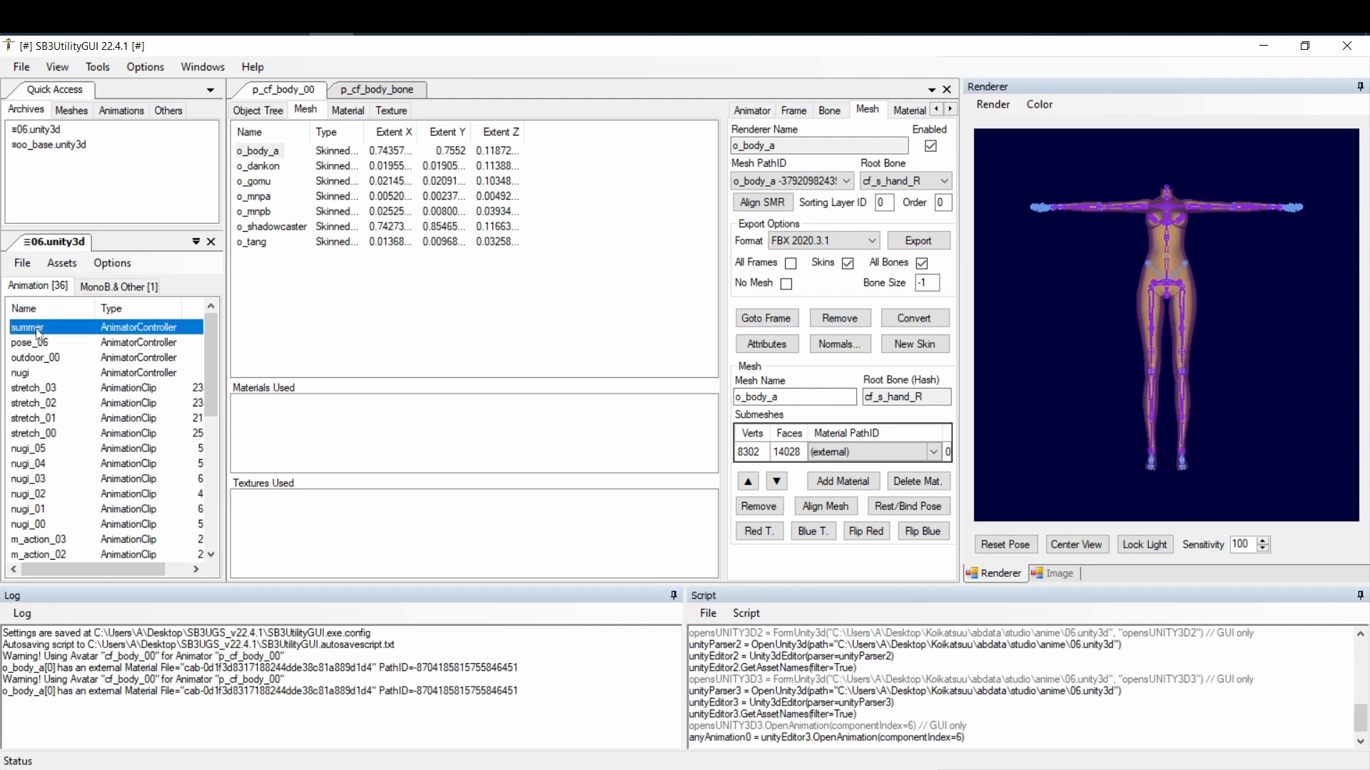
pyautogui.doubleClick(31, 327)
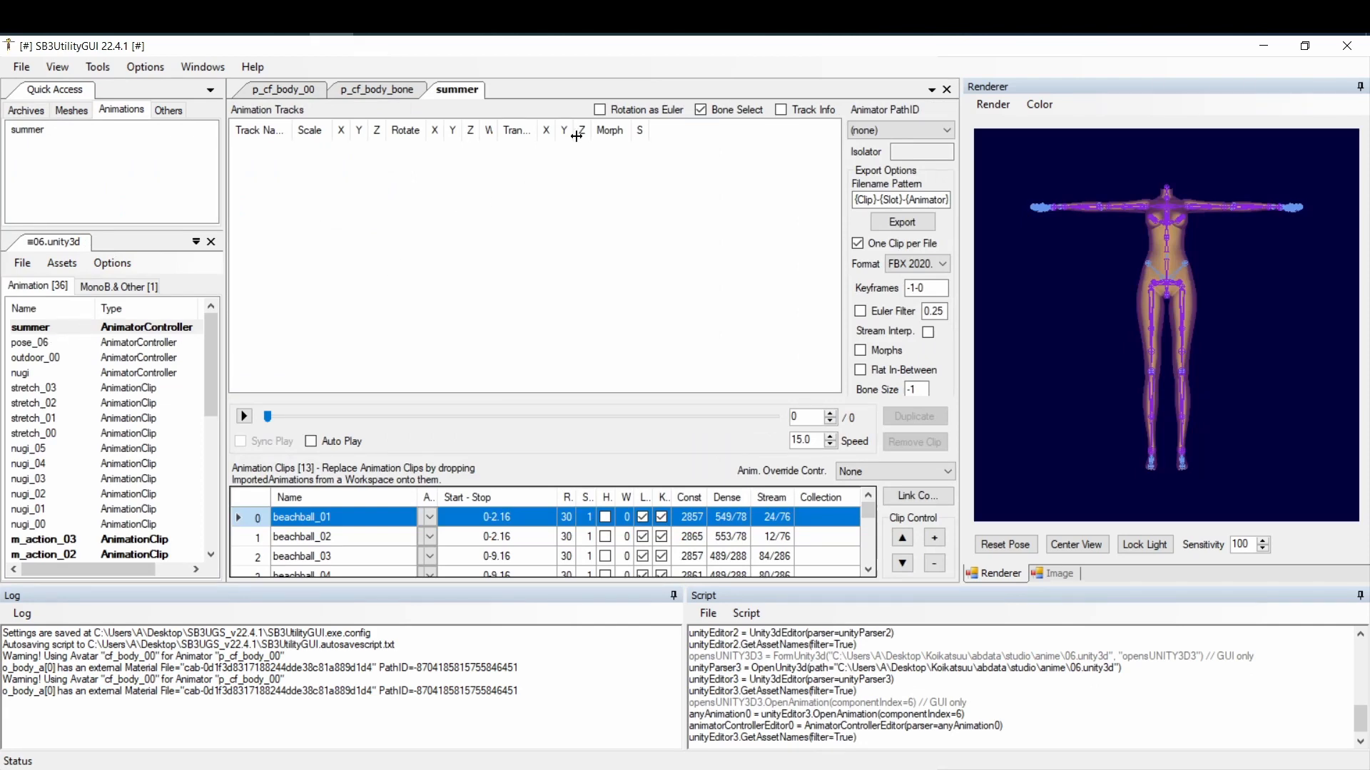
pyautogui.click(899, 129)
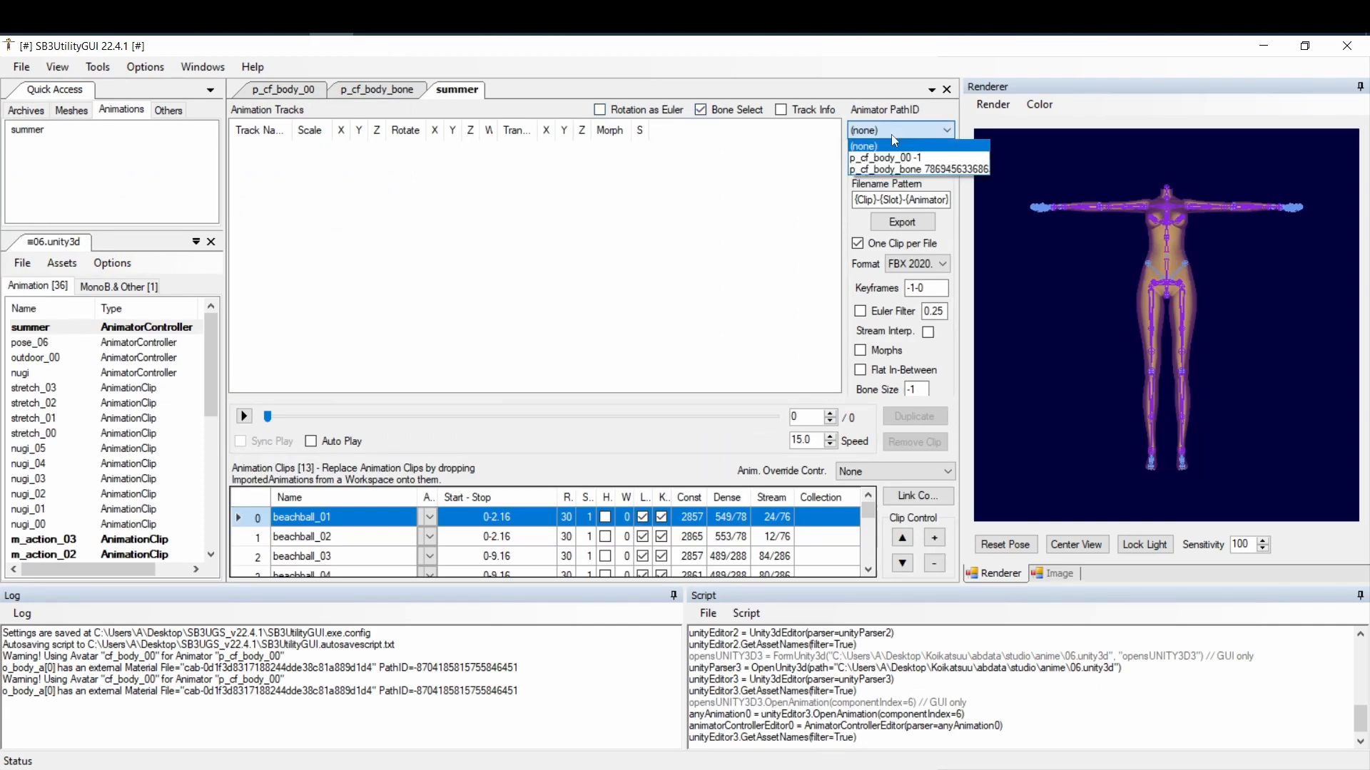
pyautogui.click(915, 168)
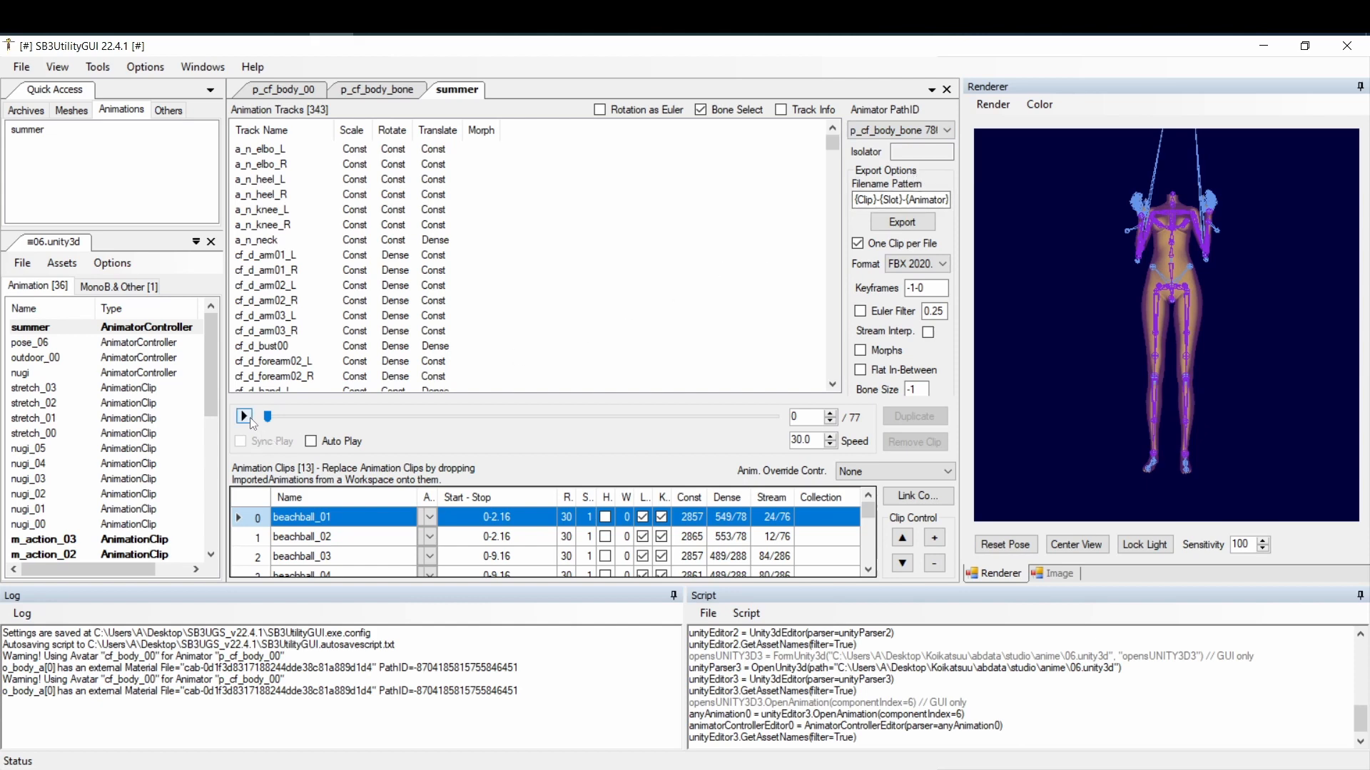
pyautogui.click(244, 416)
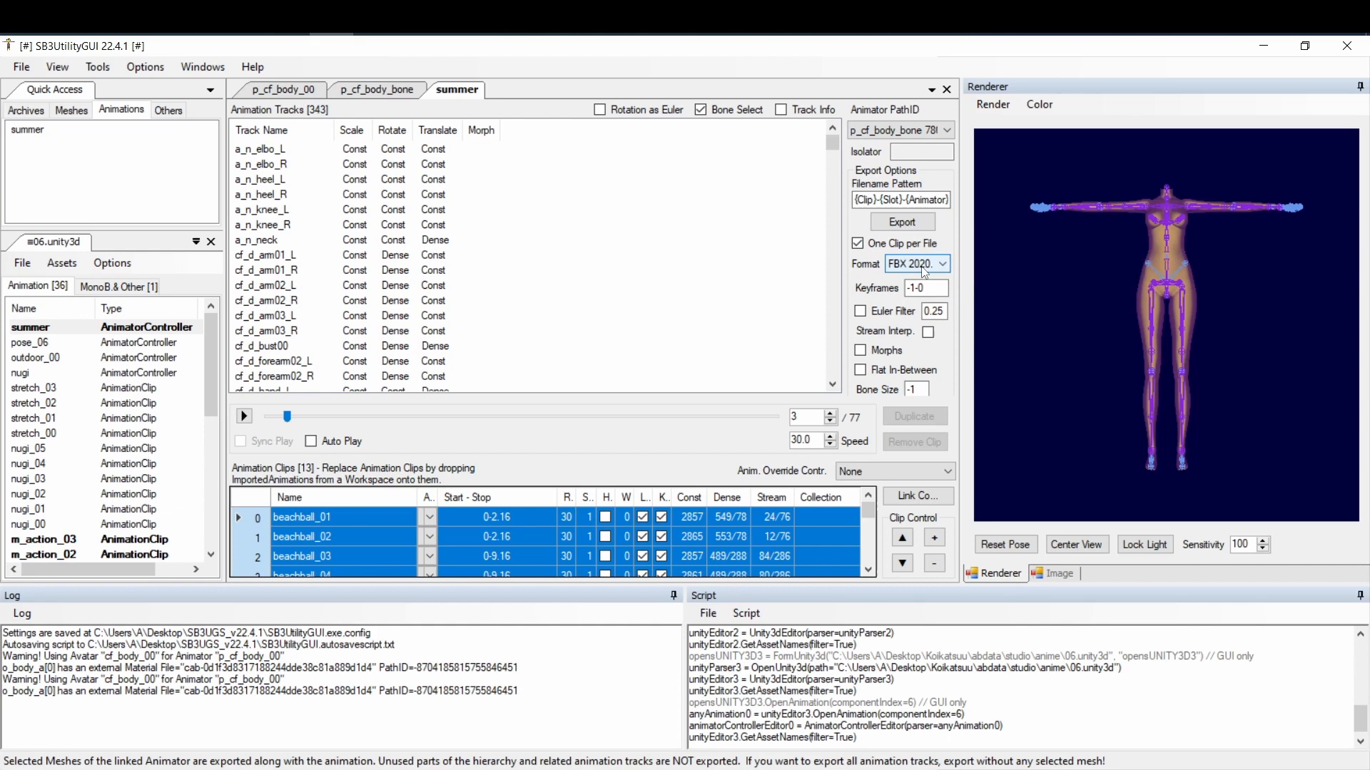
# Export the selected summer clips as FBX, one clip per file
pyautogui.click(900, 221)
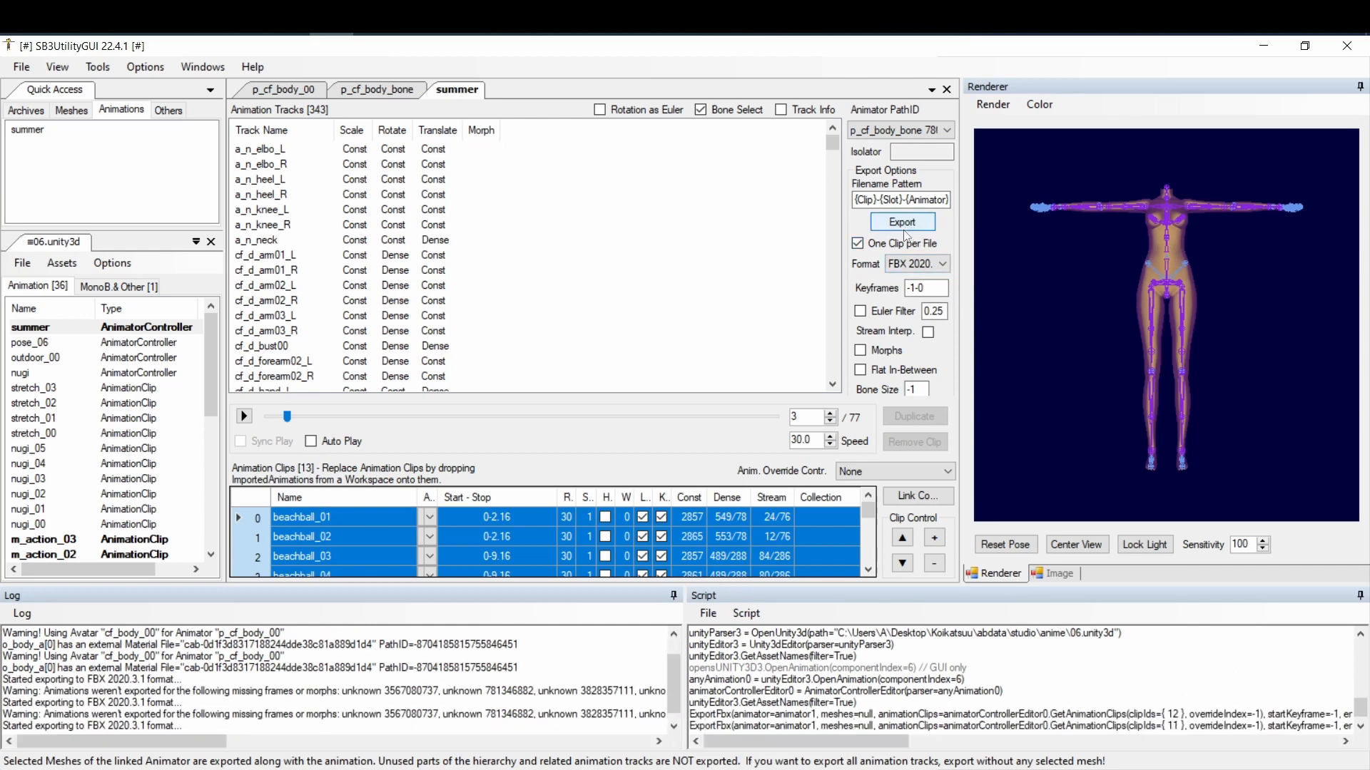
pyautogui.click(900, 221)
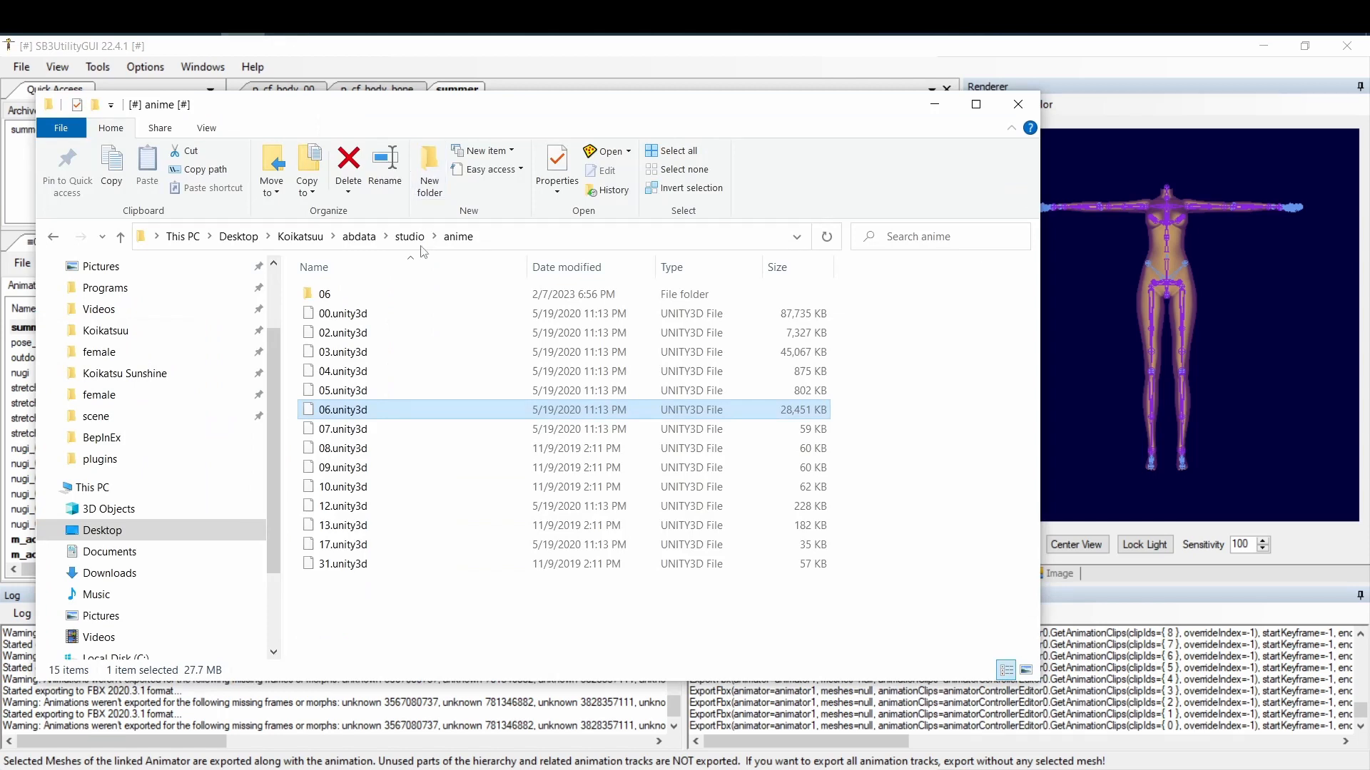
# Open the new 06 folder and its summer subfolder in File Explorer
pyautogui.click(325, 293)
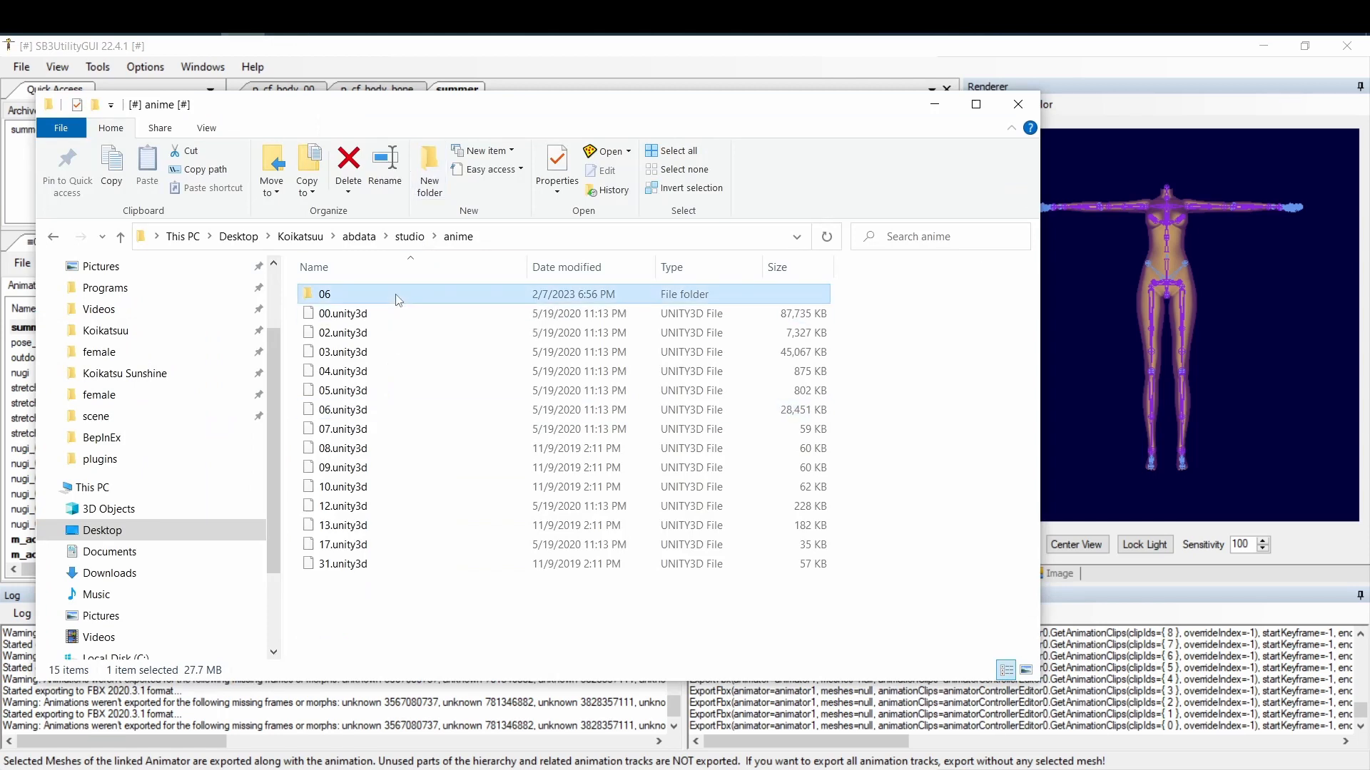
pyautogui.doubleClick(326, 294)
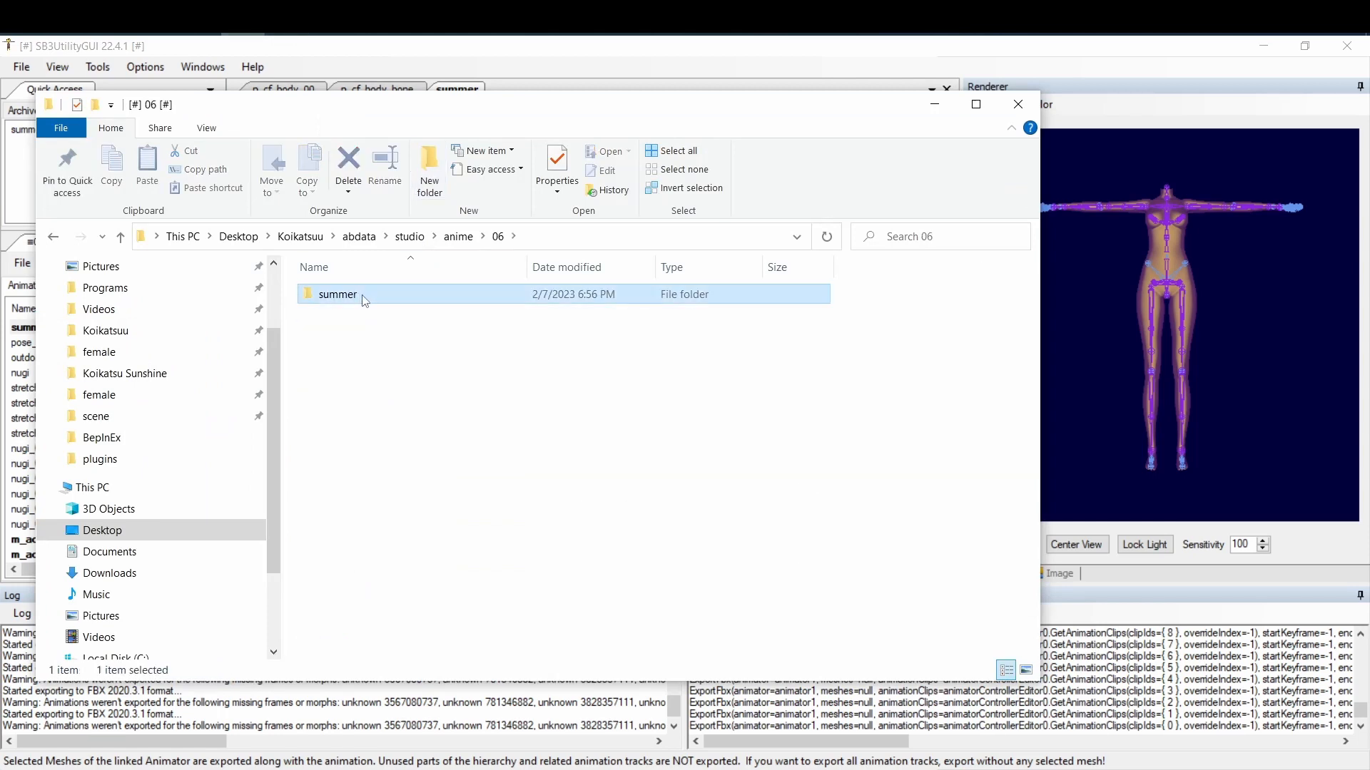
pyautogui.doubleClick(337, 293)
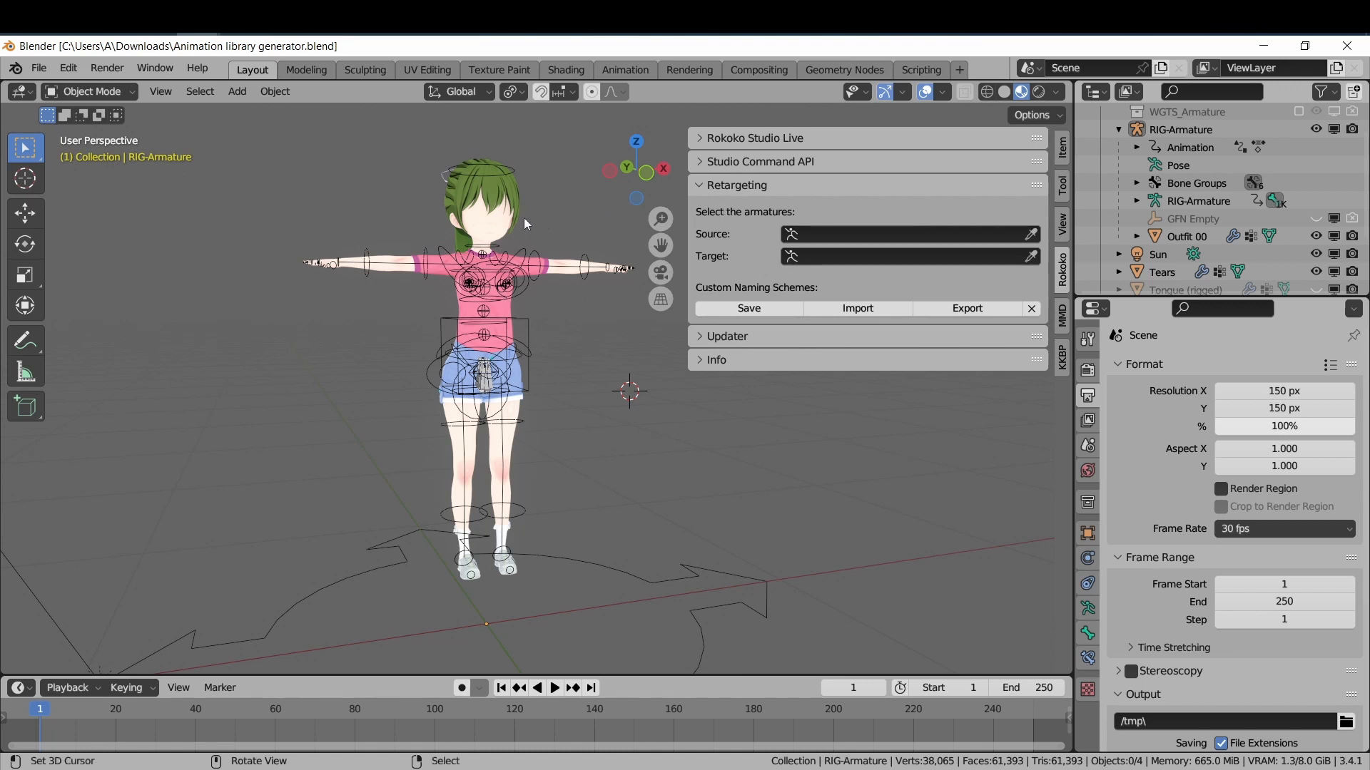
pyautogui.moveTo(461, 241)
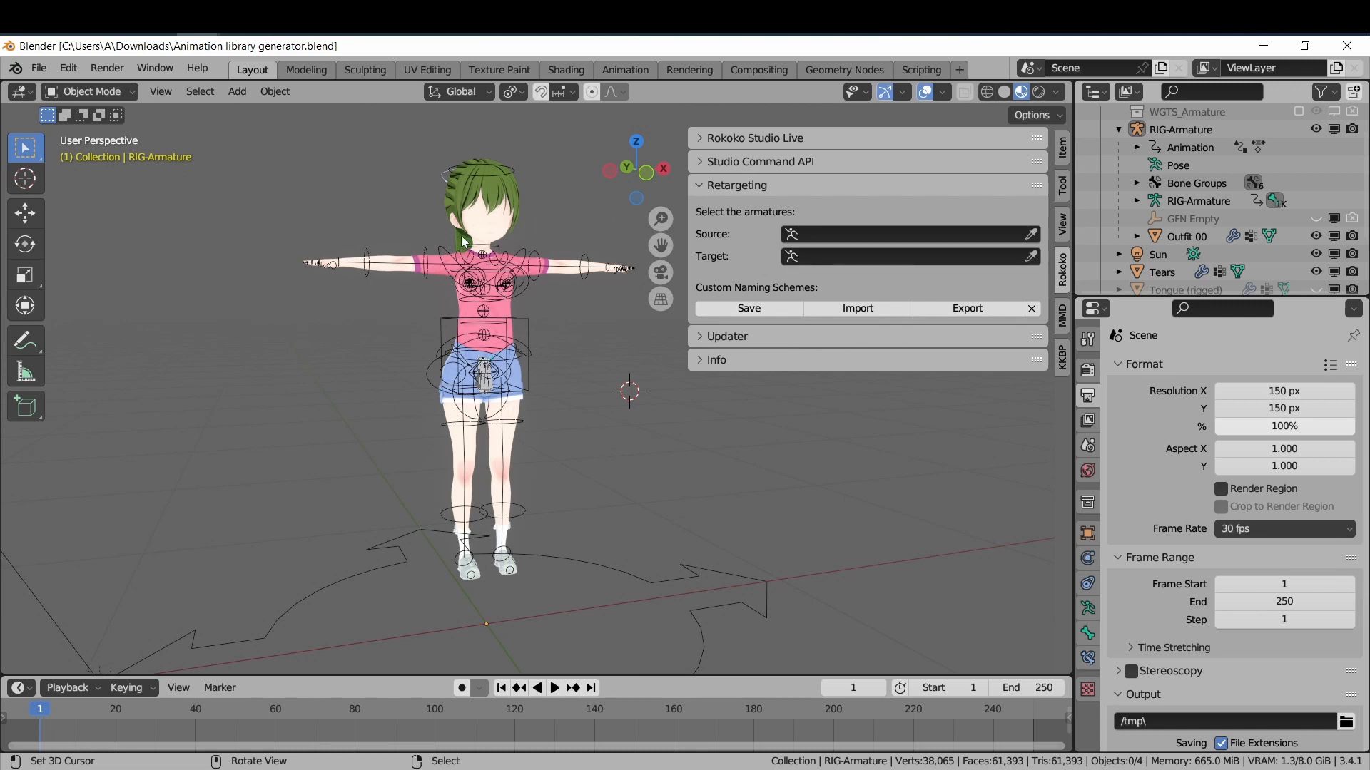
pyautogui.moveTo(544, 231)
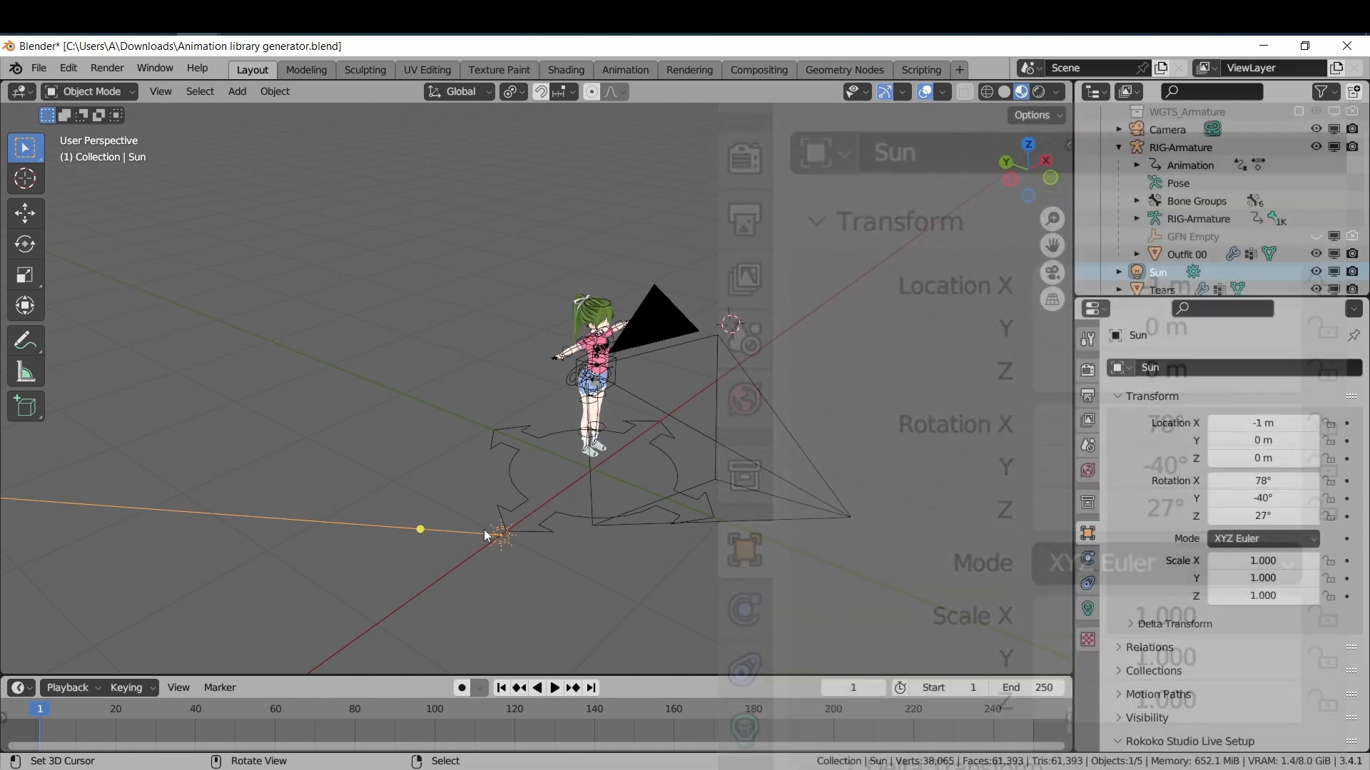
# Show the World settings with the black background color
pyautogui.click(1087, 471)
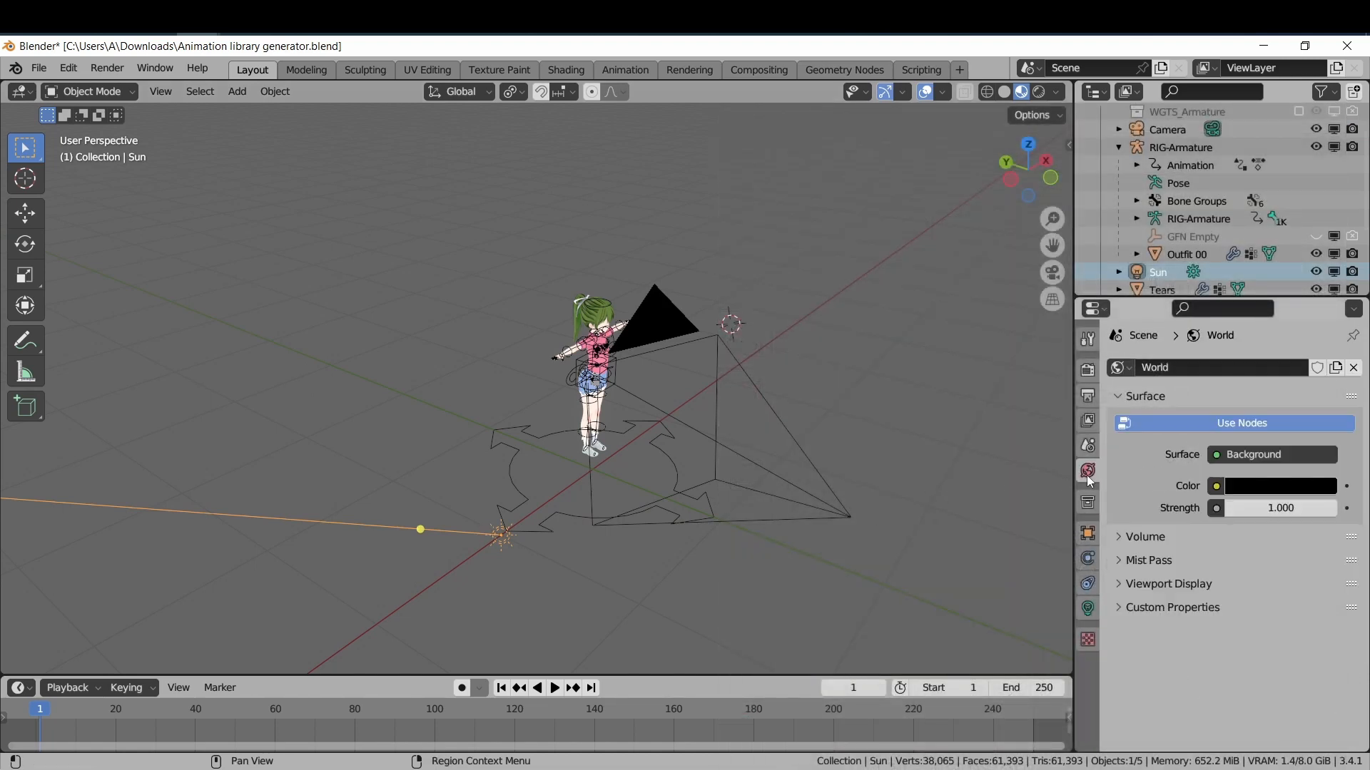
# Check the Output properties: 150×150 px, frames 1–250, 30 fps
pyautogui.click(1086, 395)
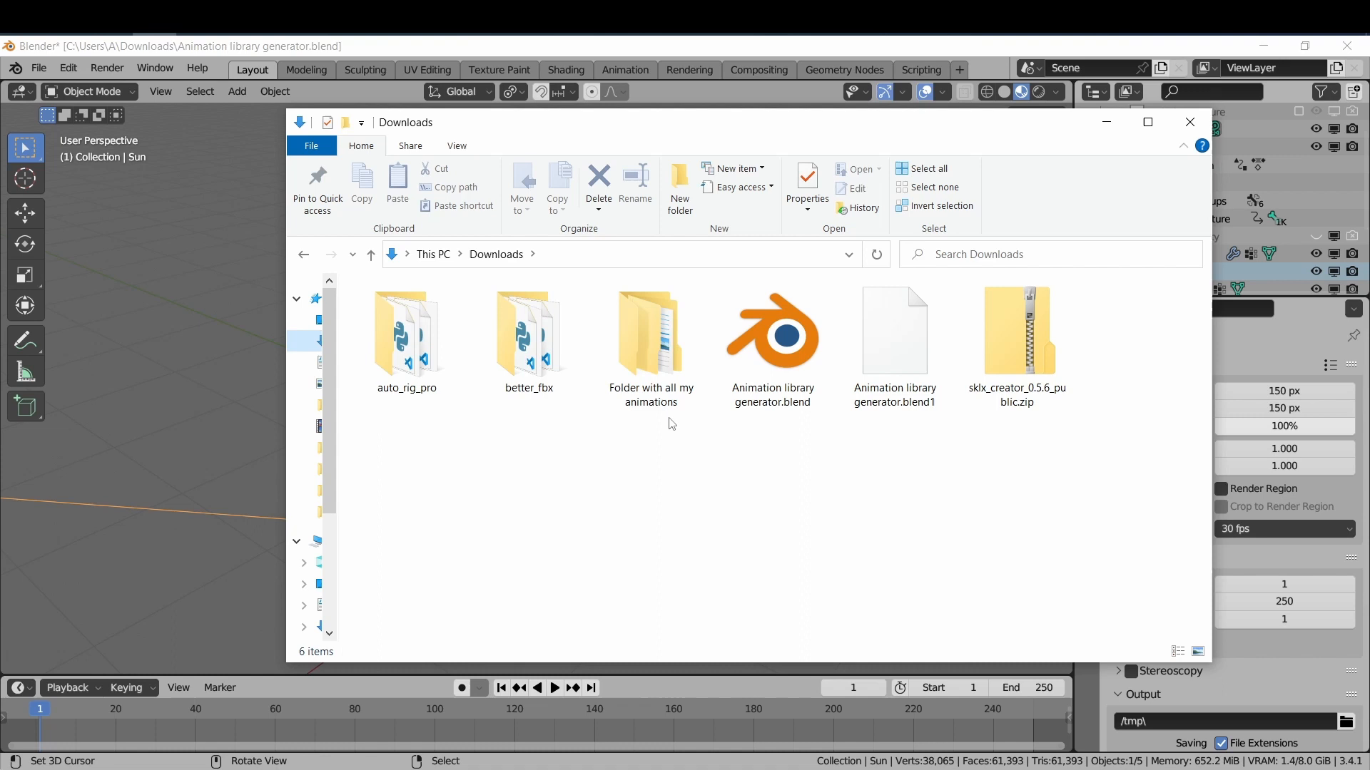
pyautogui.moveTo(643, 411)
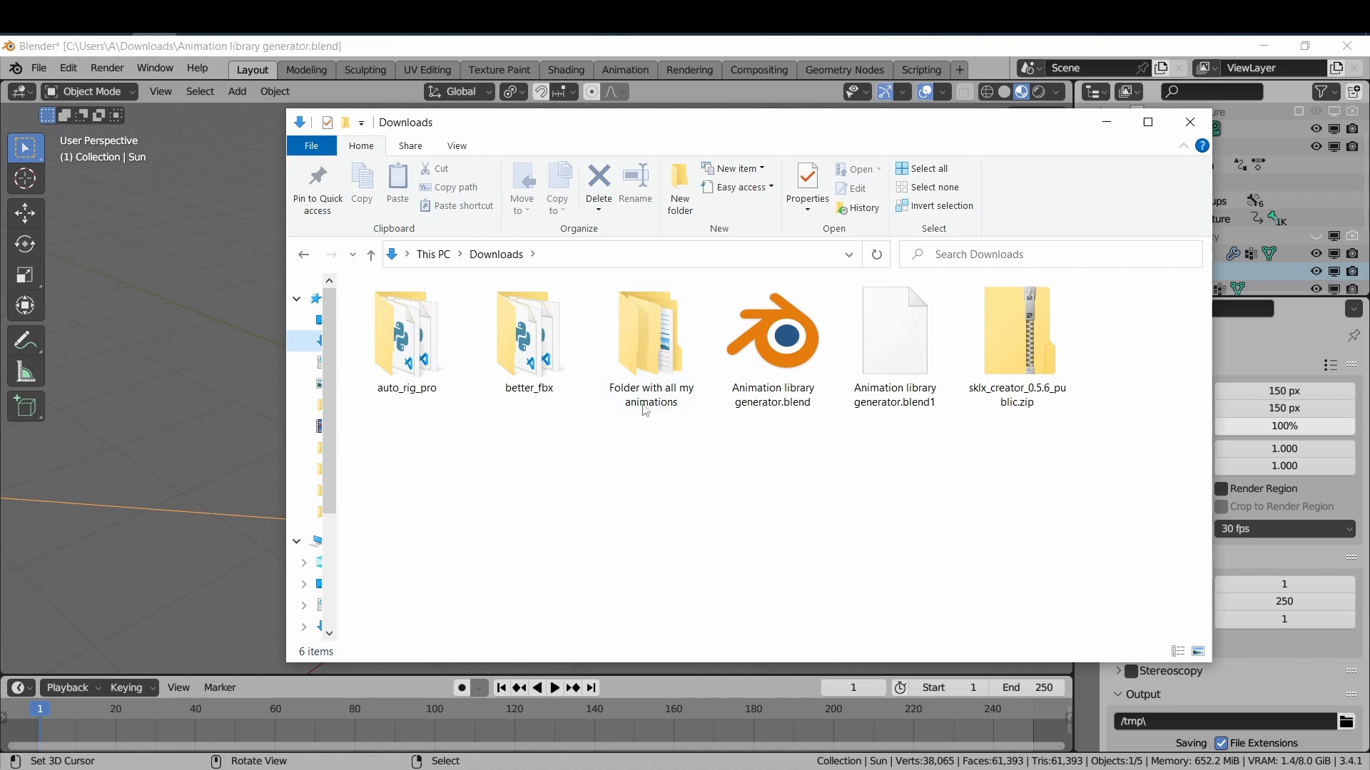
# Open 'Folder with all my animations' > 06 and select the summer folder
pyautogui.click(650, 332)
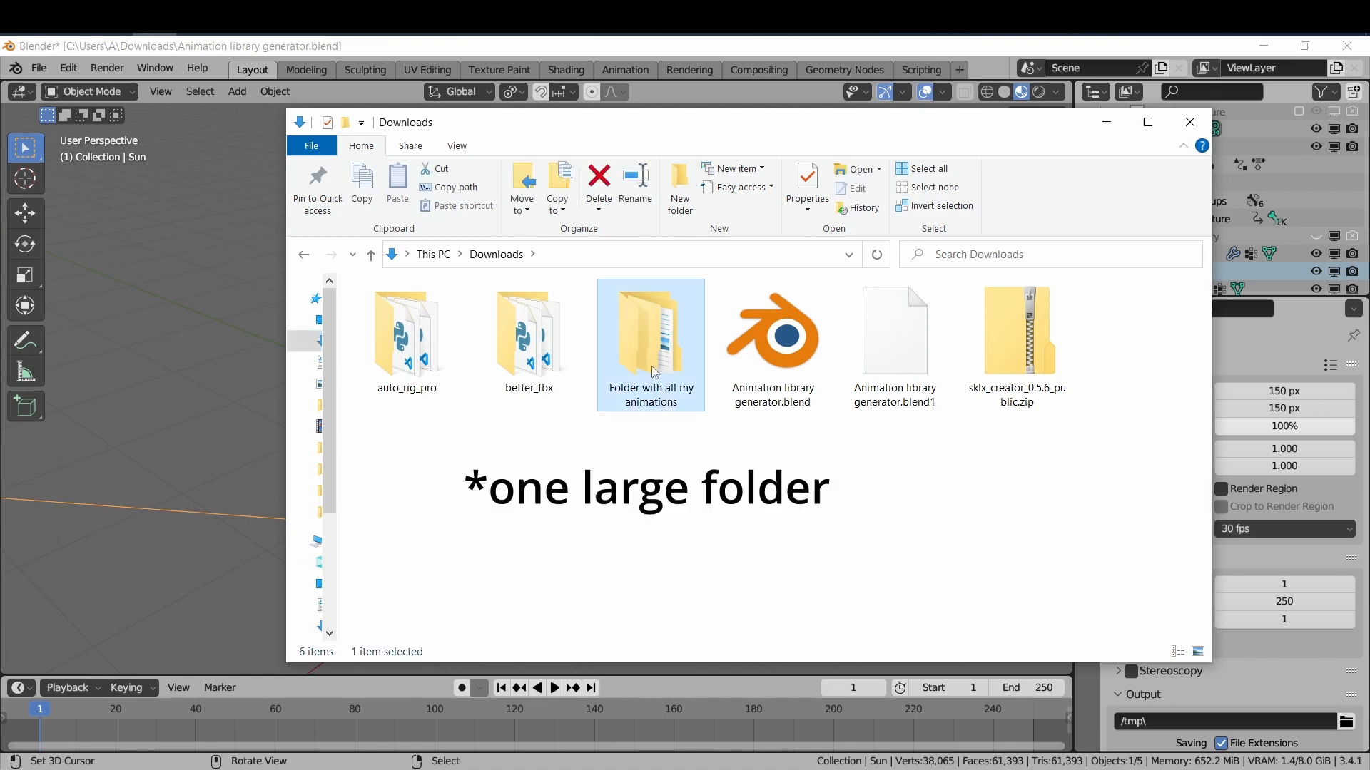
pyautogui.doubleClick(651, 331)
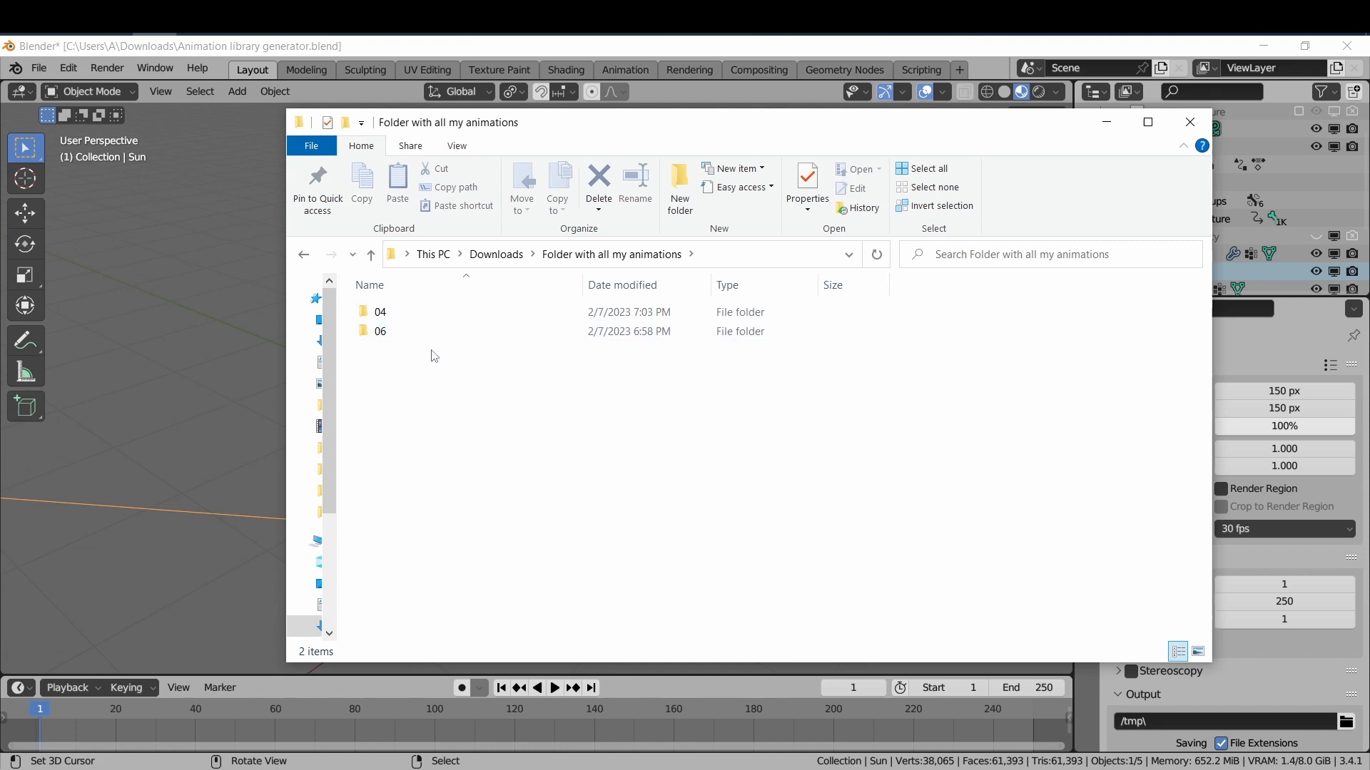
pyautogui.doubleClick(381, 330)
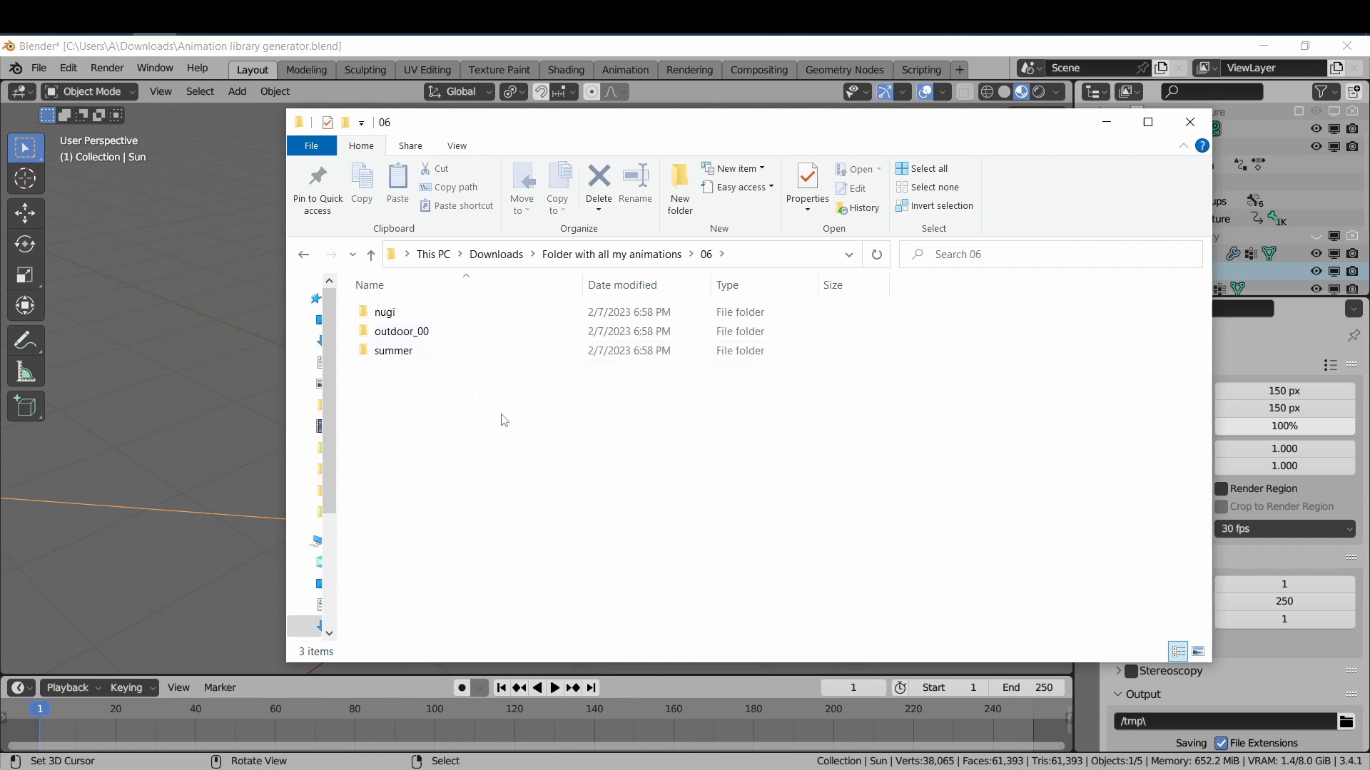
pyautogui.click(393, 351)
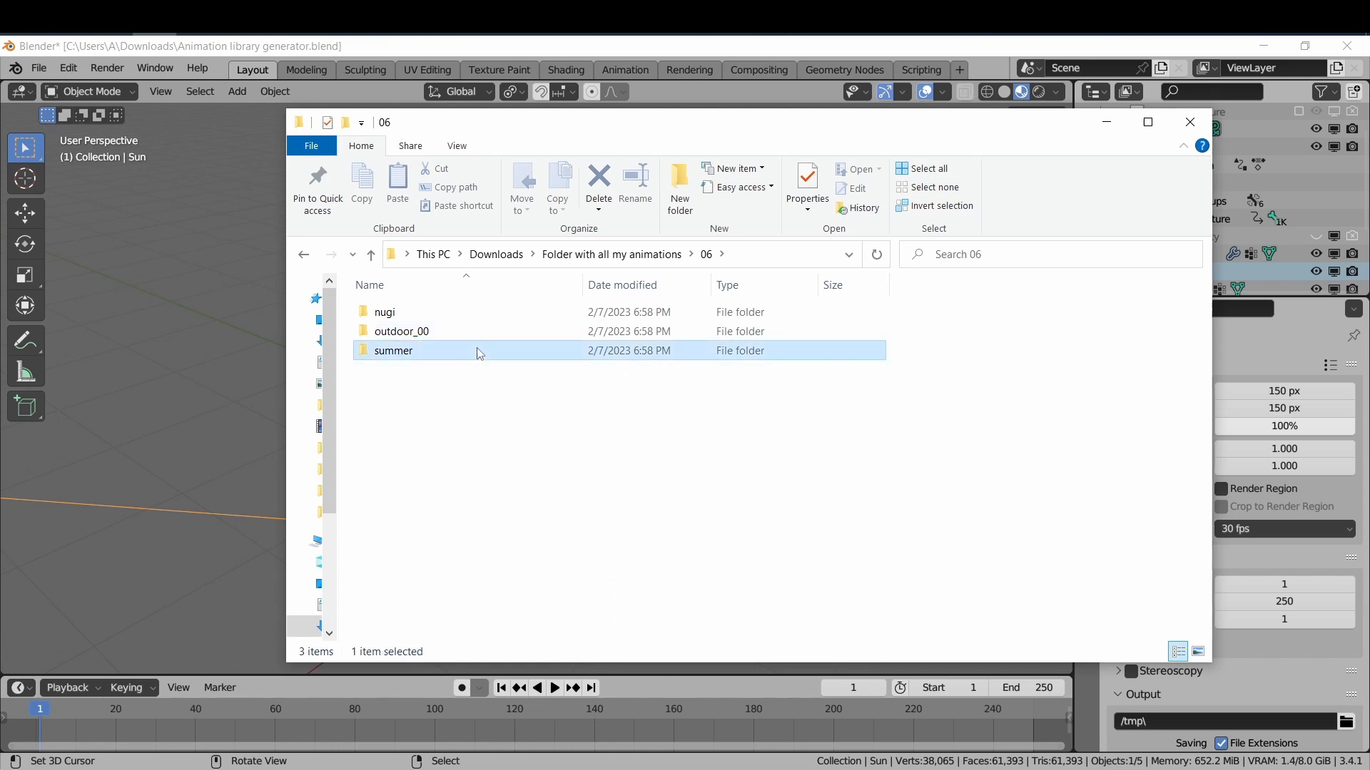
pyautogui.doubleClick(393, 351)
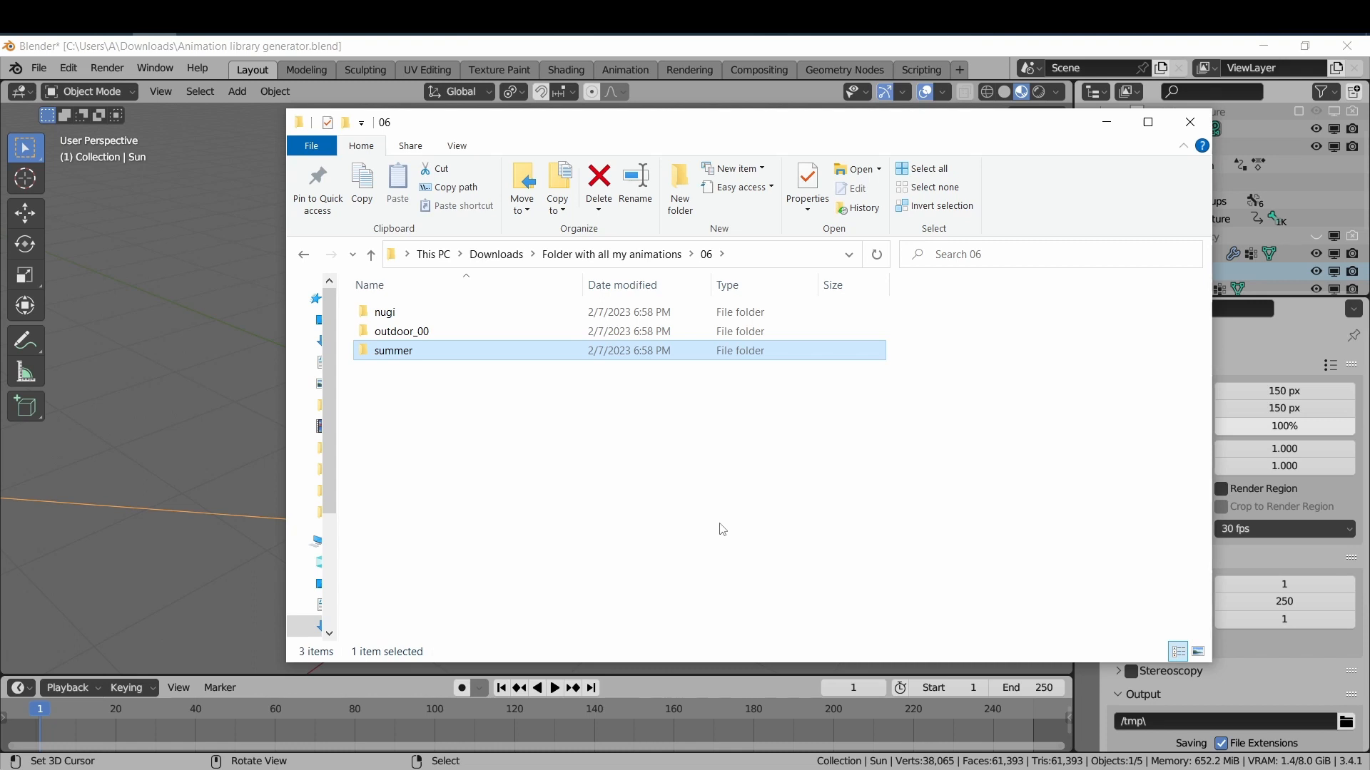
pyautogui.moveTo(454, 361)
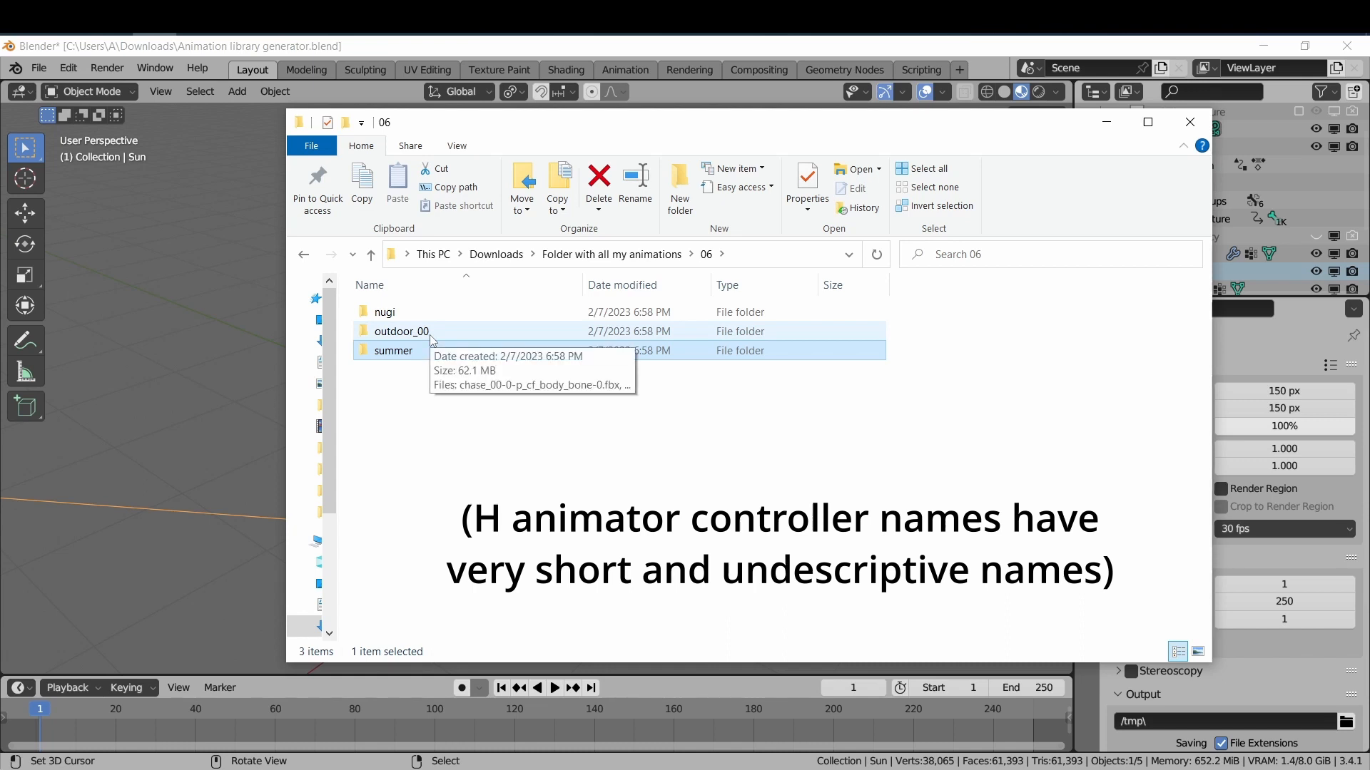
# Start Create animation library from the KKBP Extras sidebar panel
pyautogui.click(1188, 121)
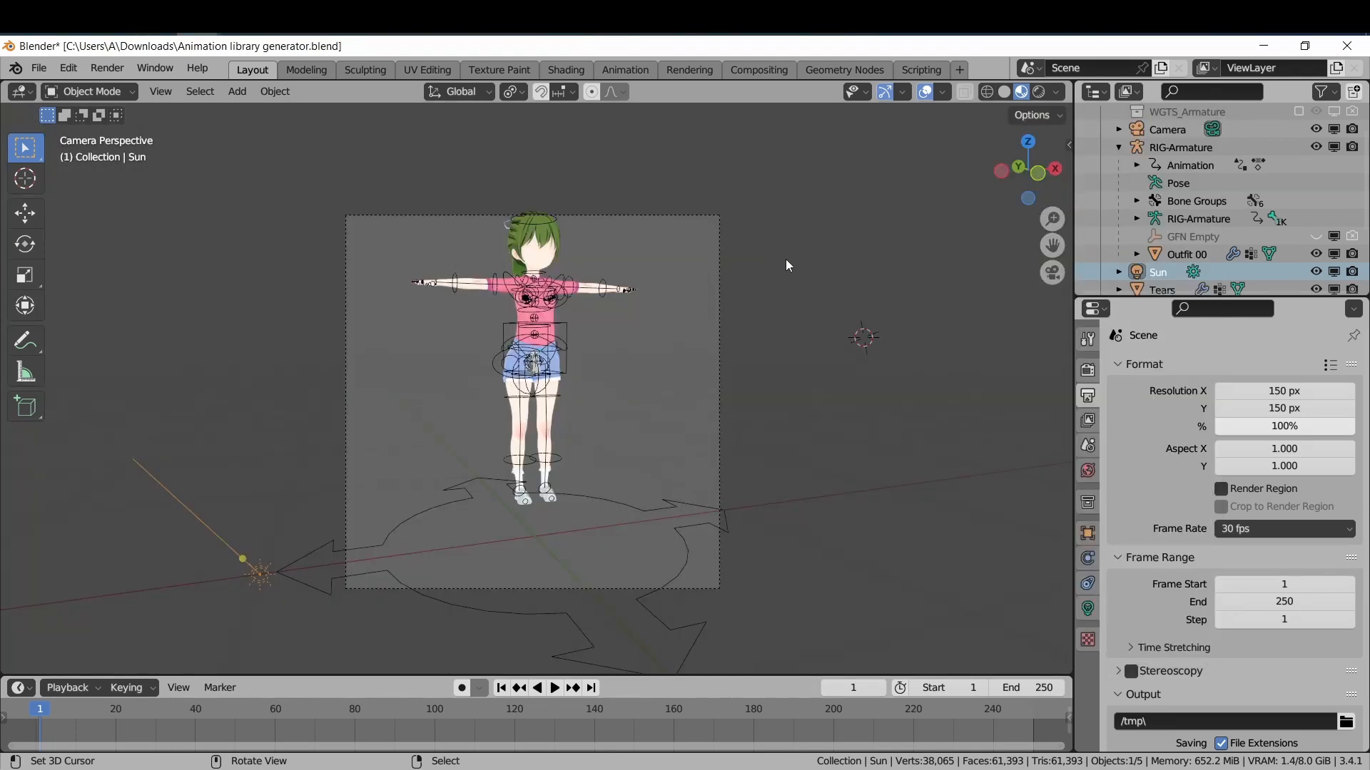
pyautogui.moveTo(776, 273)
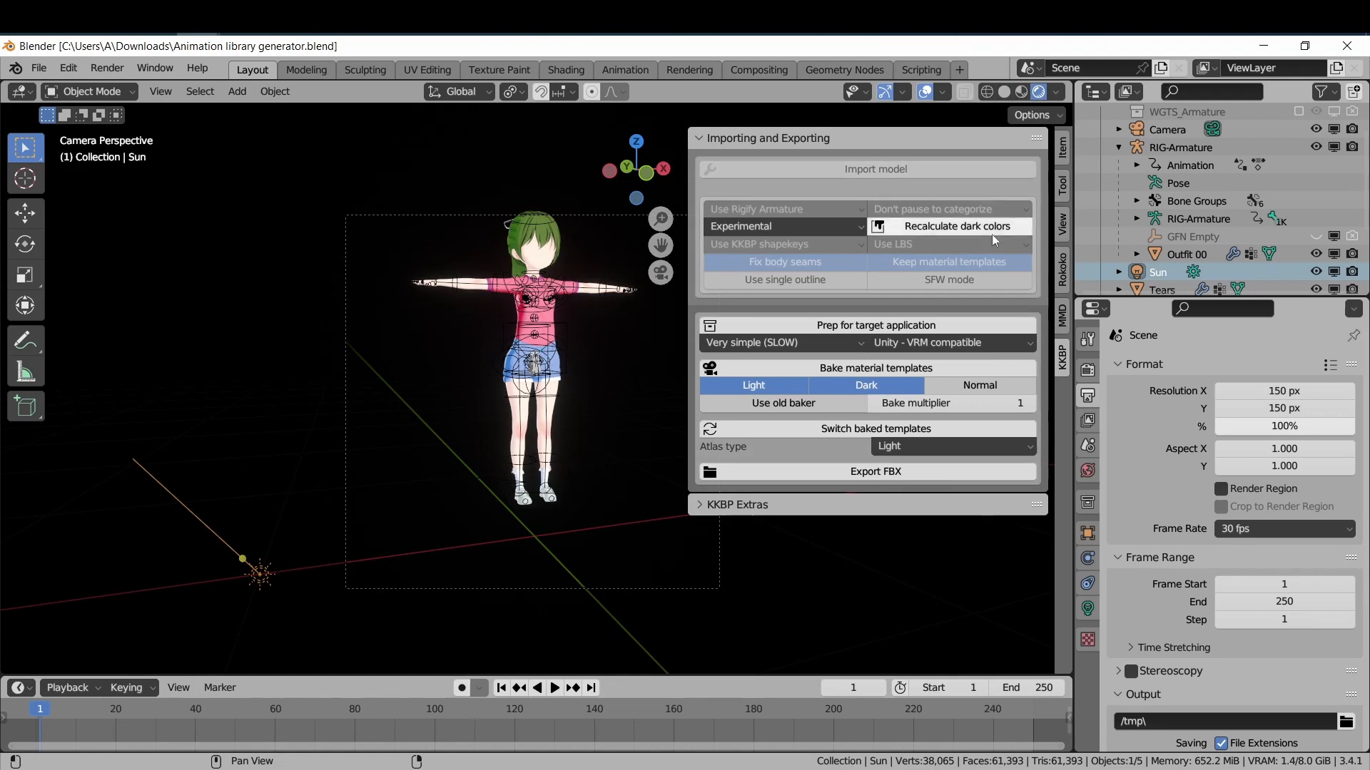
pyautogui.click(736, 504)
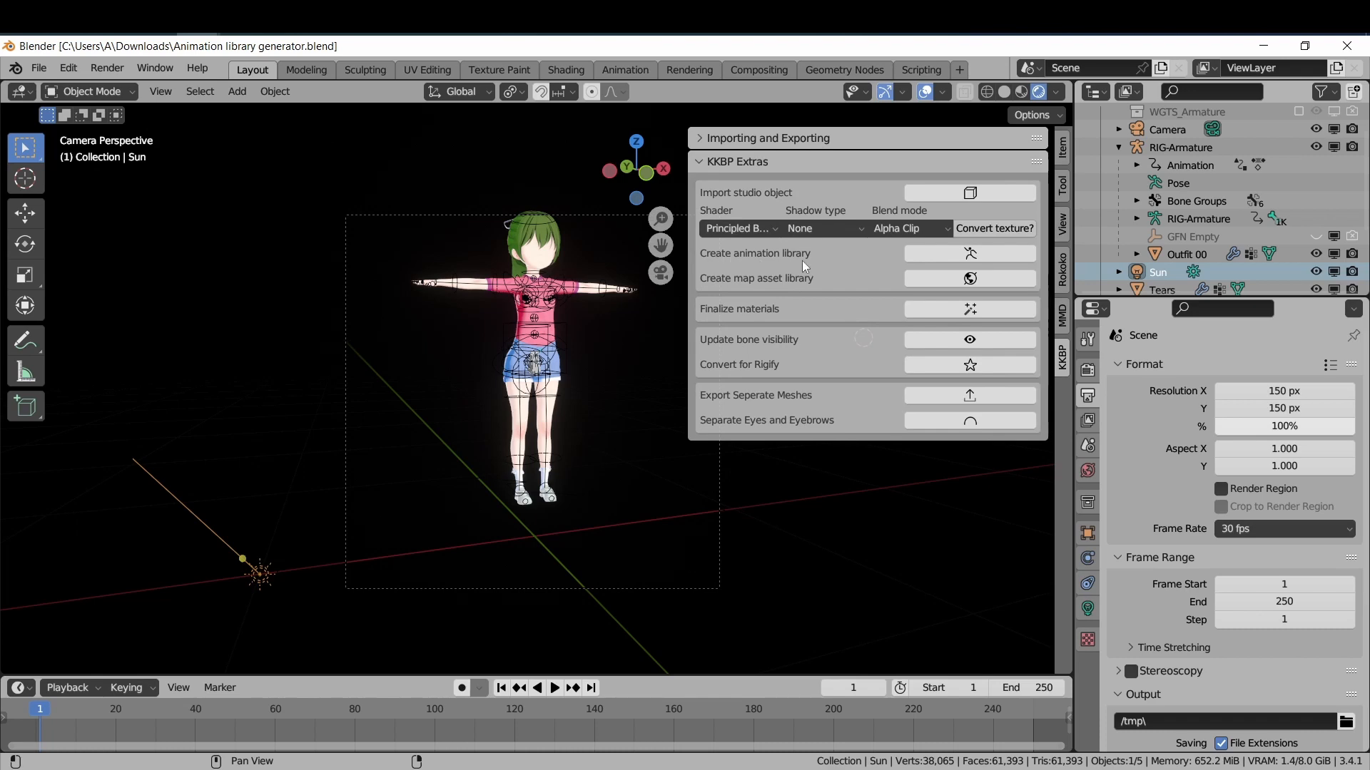
pyautogui.click(968, 253)
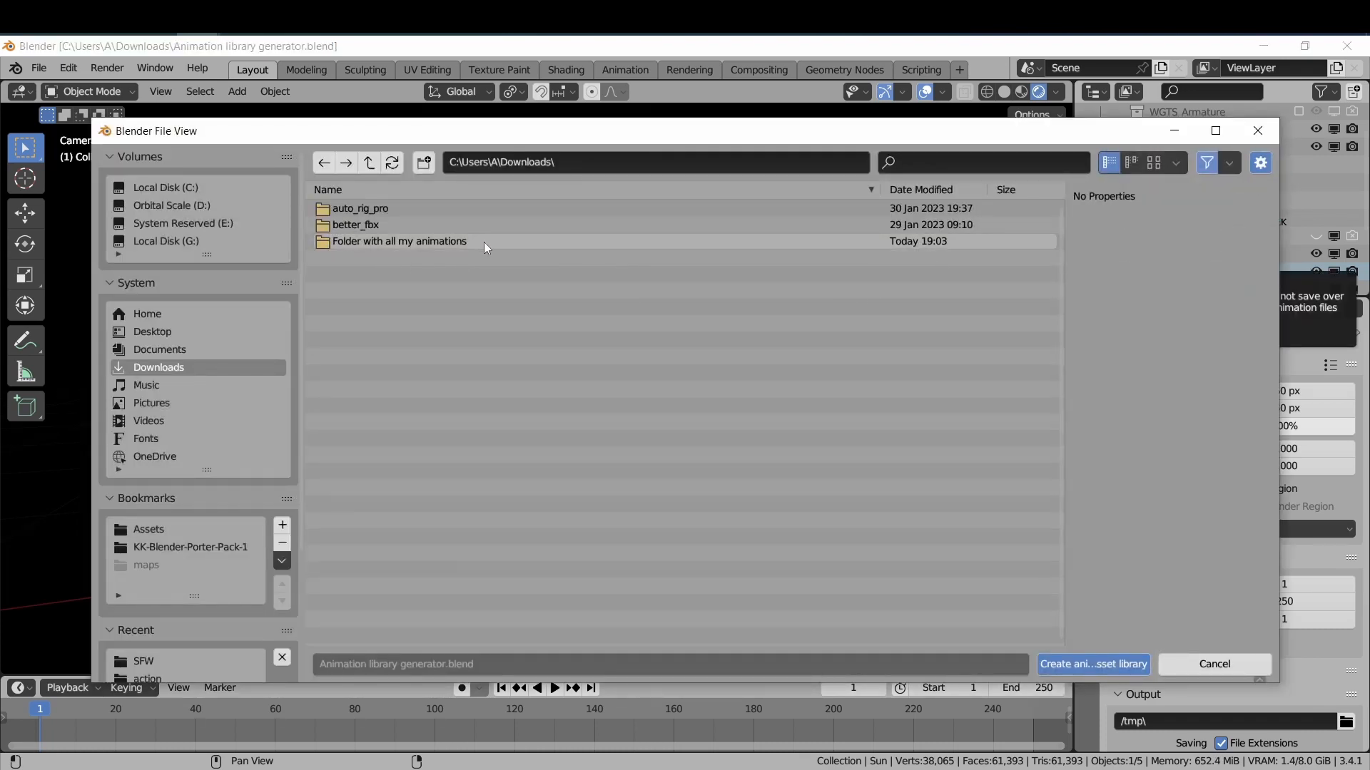
# Build the summer animation library from 'Folder with all my animations'
pyautogui.doubleClick(398, 241)
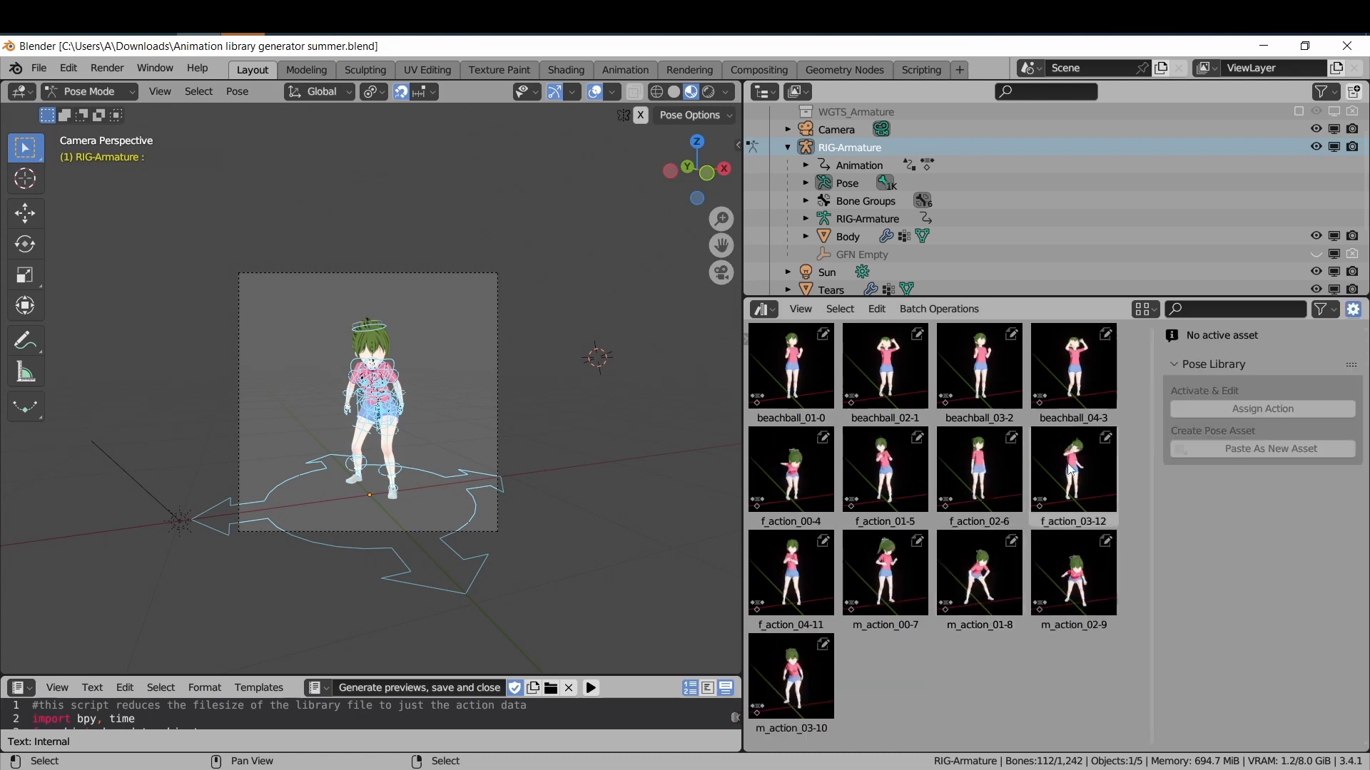
# Try f_action_03-12, m_action_00-7 and m_action_01-8 on the rig, then reopen the character file
pyautogui.click(1072, 475)
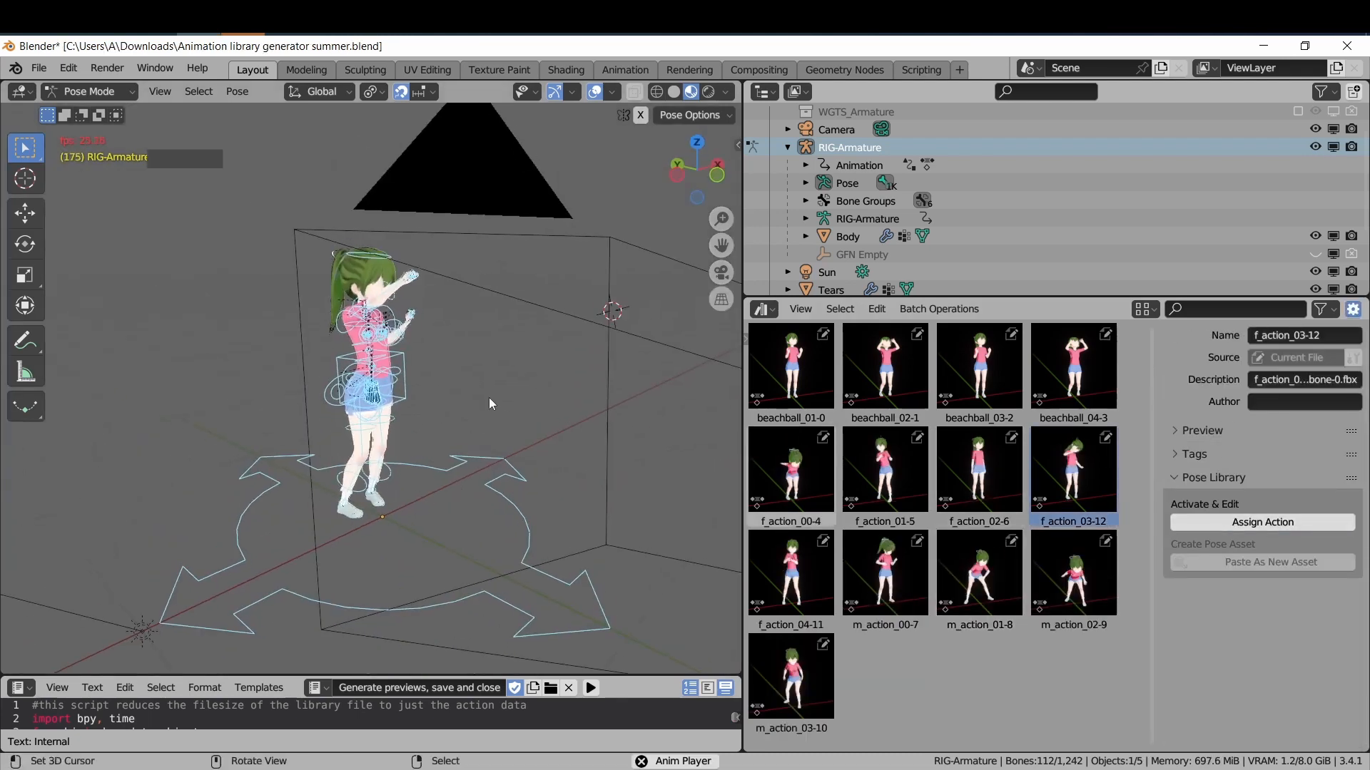
pyautogui.click(883, 573)
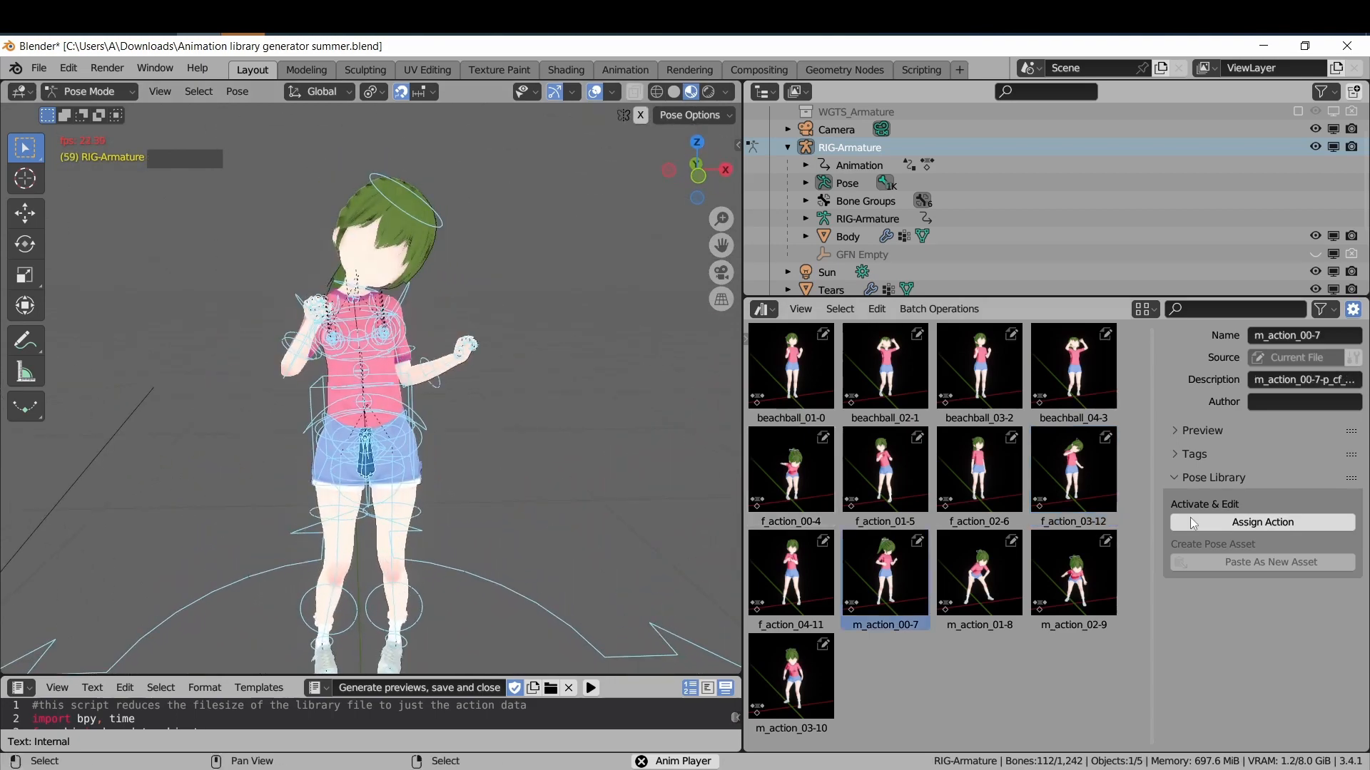
pyautogui.click(977, 572)
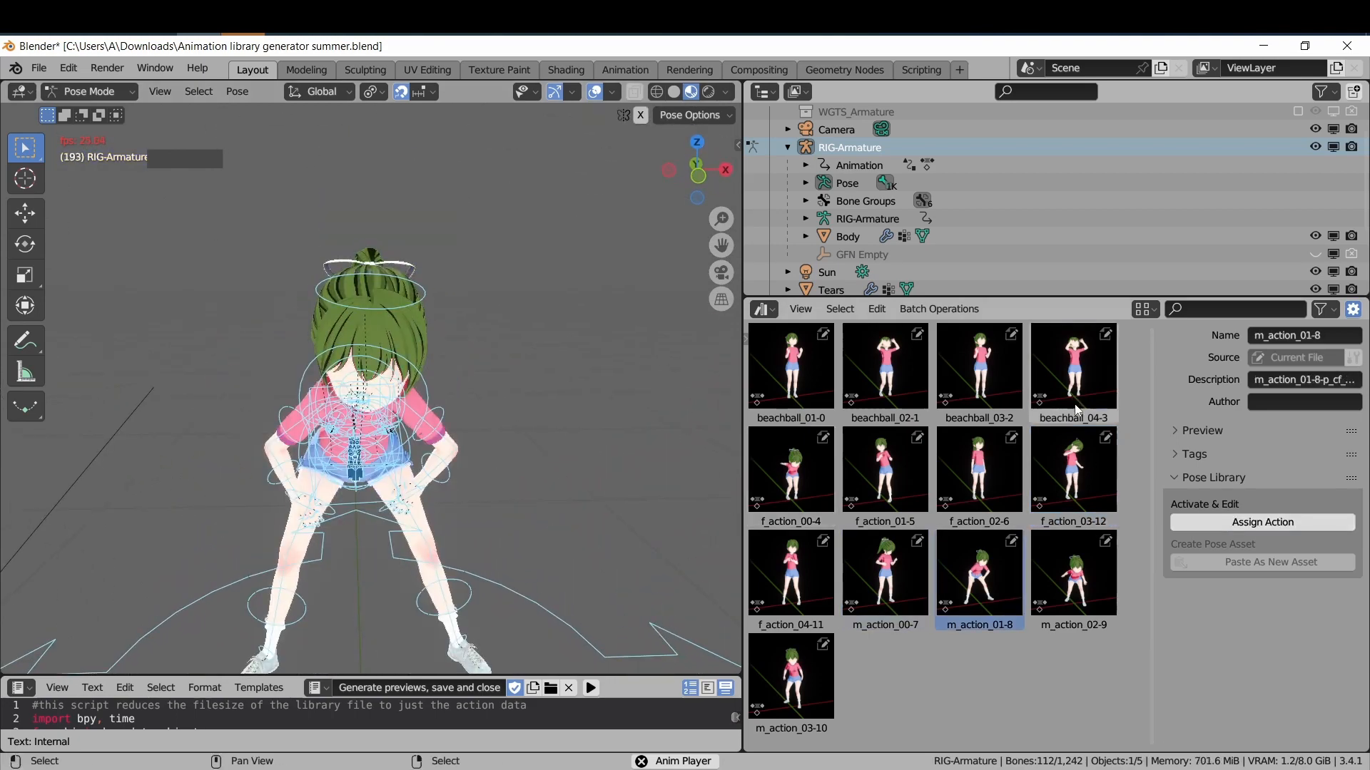
pyautogui.click(1072, 367)
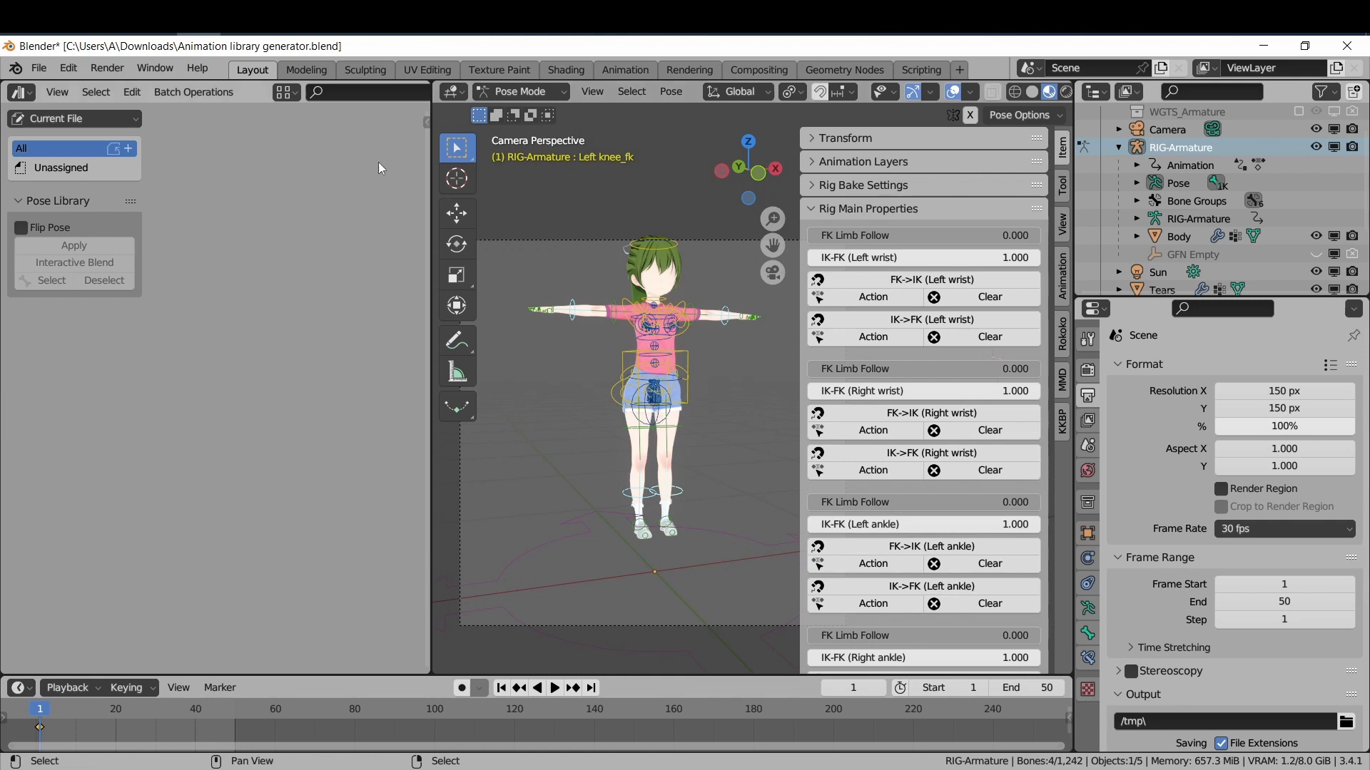
# Switch the Asset Browser to the SFW animations library and apply a swimming pose
pyautogui.click(74, 118)
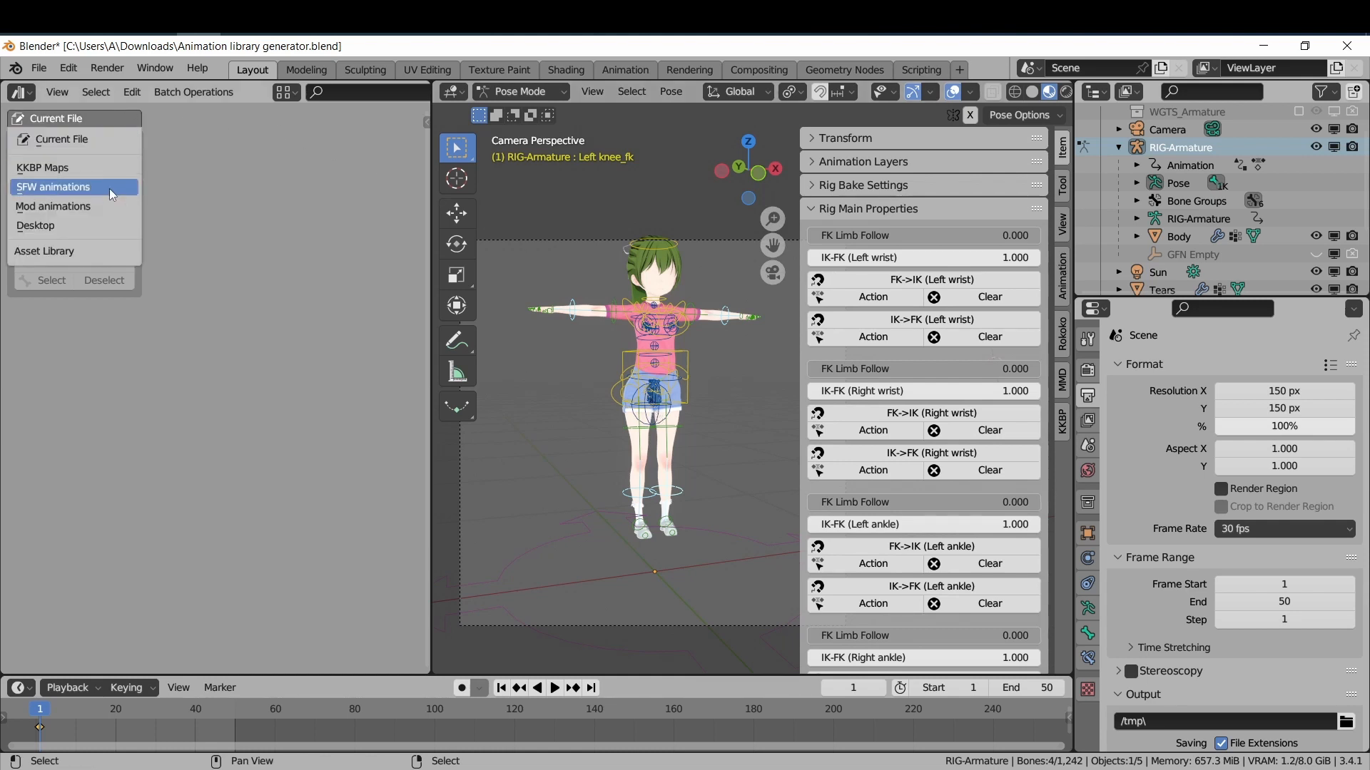
pyautogui.click(54, 187)
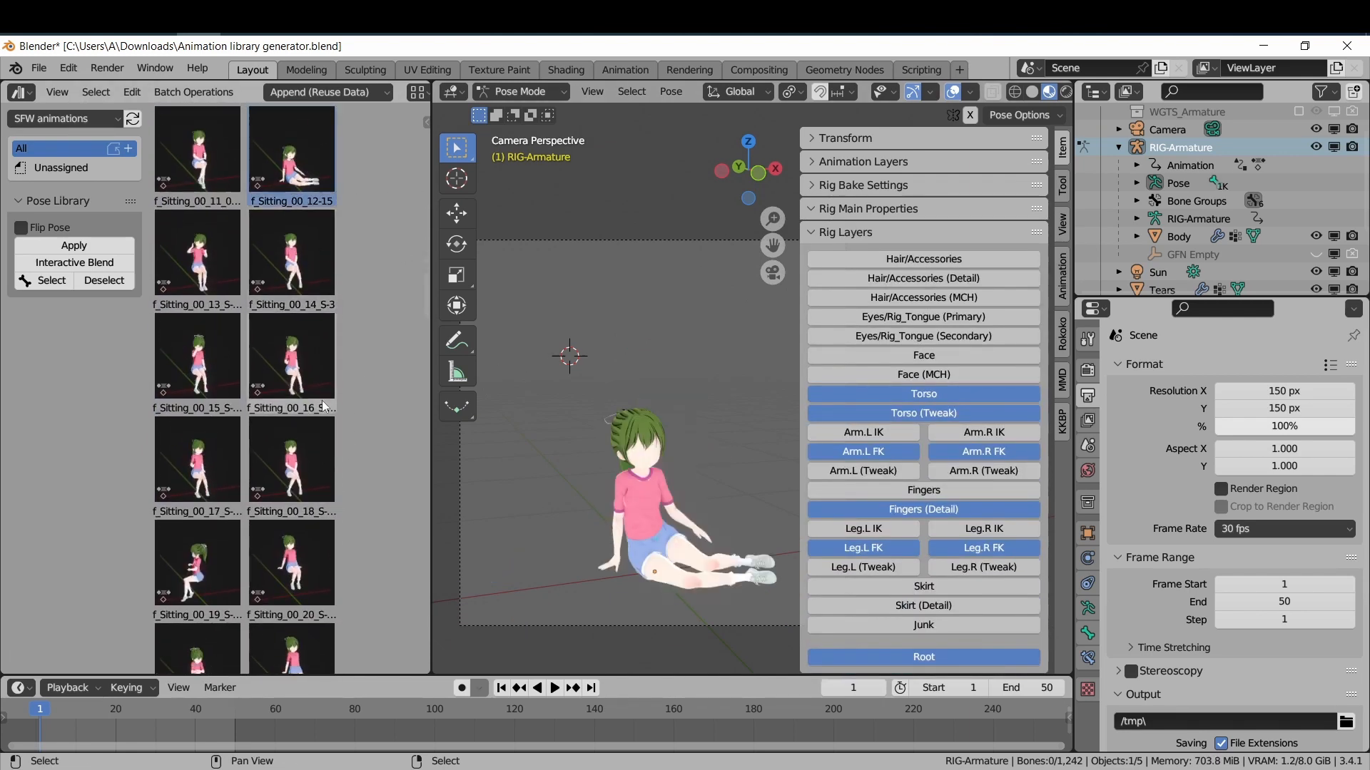
pyautogui.scroll(-3)
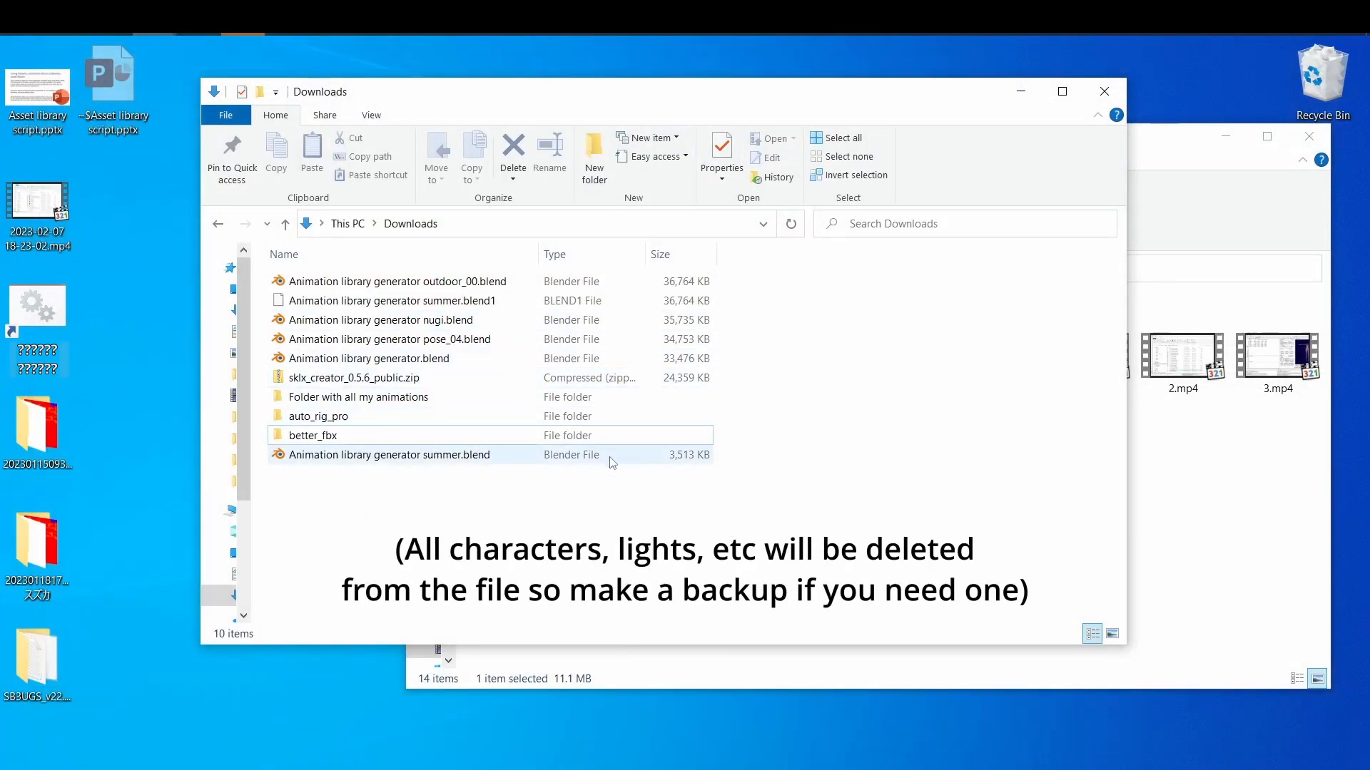
pyautogui.click(389, 455)
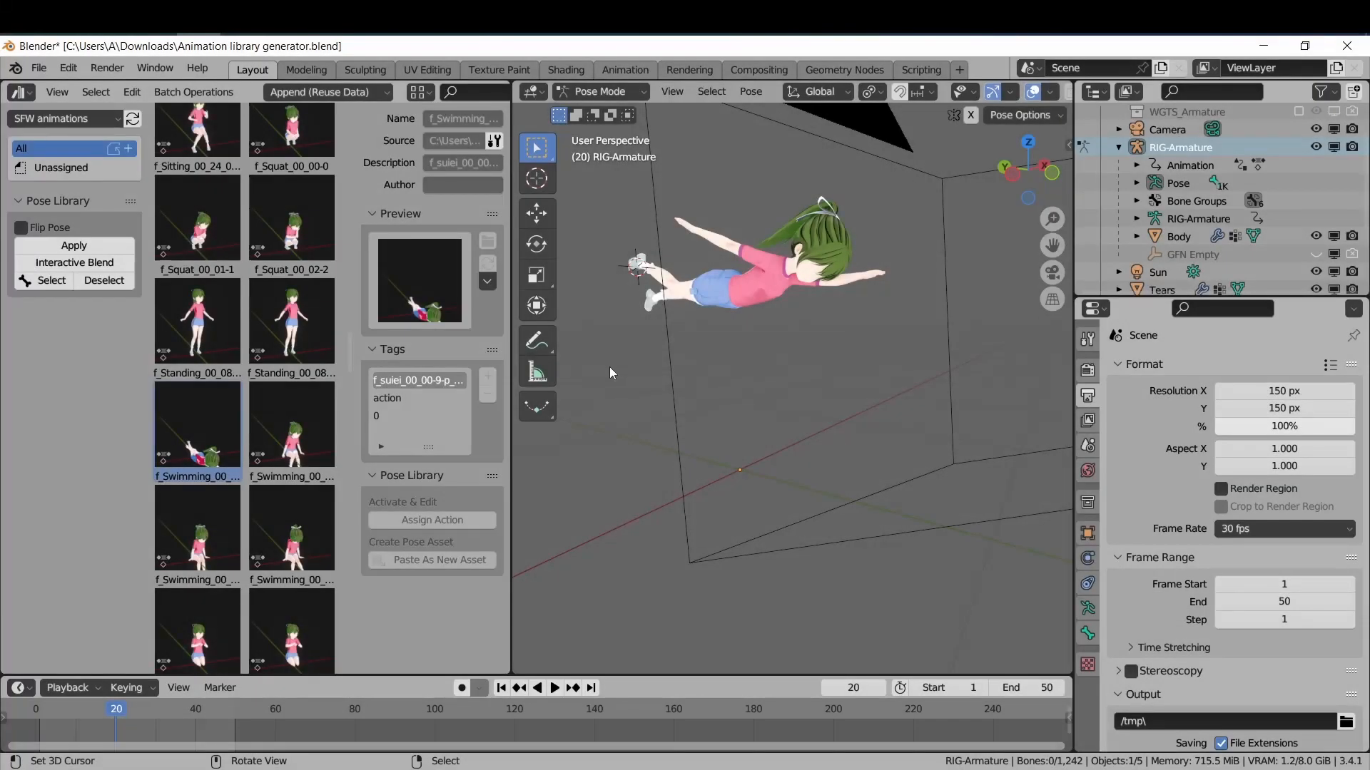
pyautogui.moveTo(625, 369)
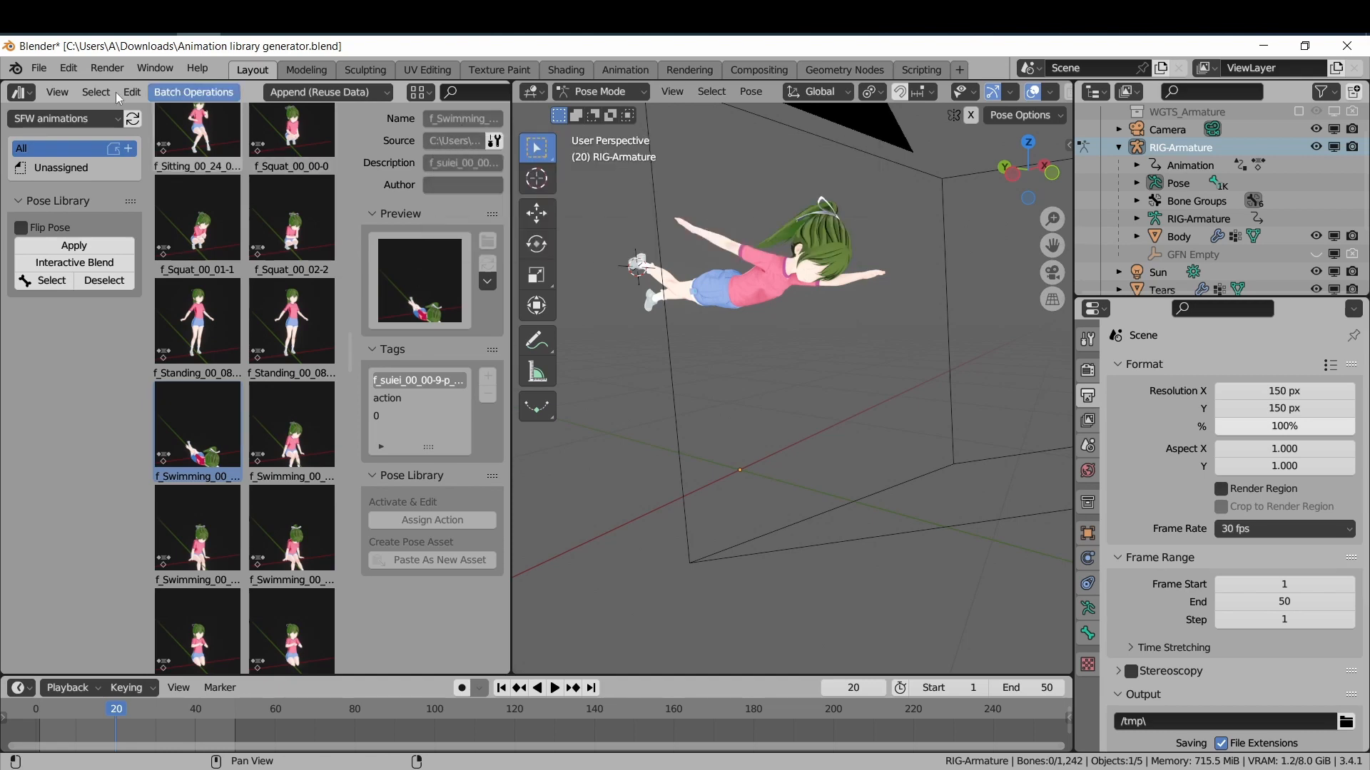
# Bring up the File menu's Append command for loading from another .blend
pyautogui.click(39, 67)
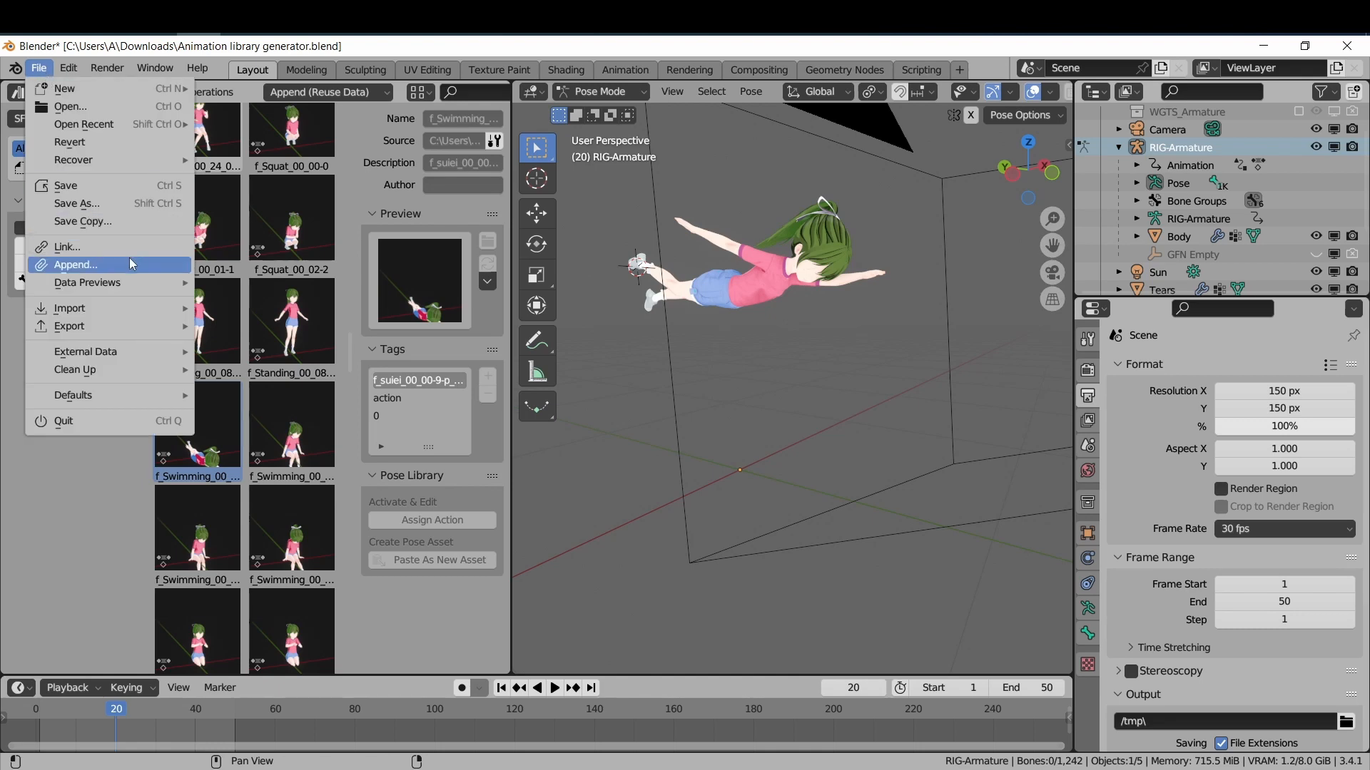
pyautogui.moveTo(75, 264)
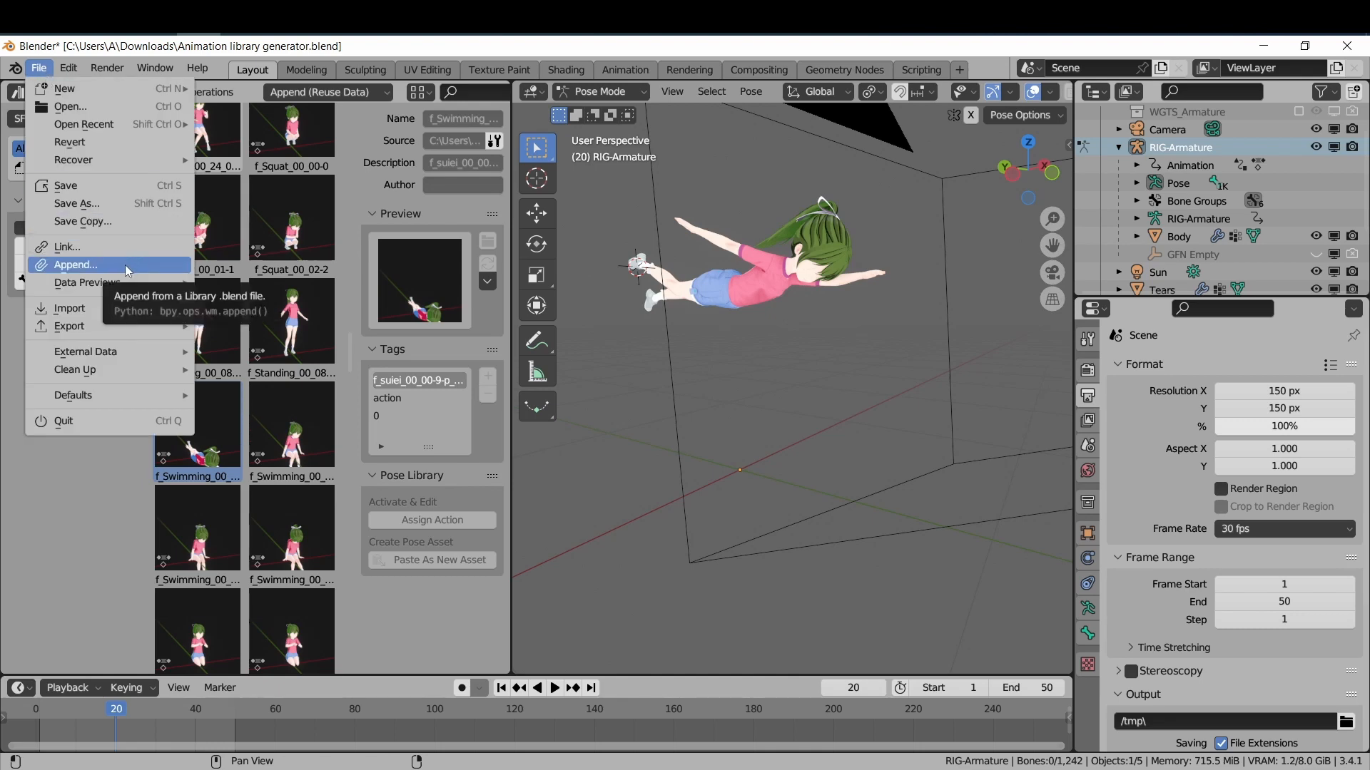